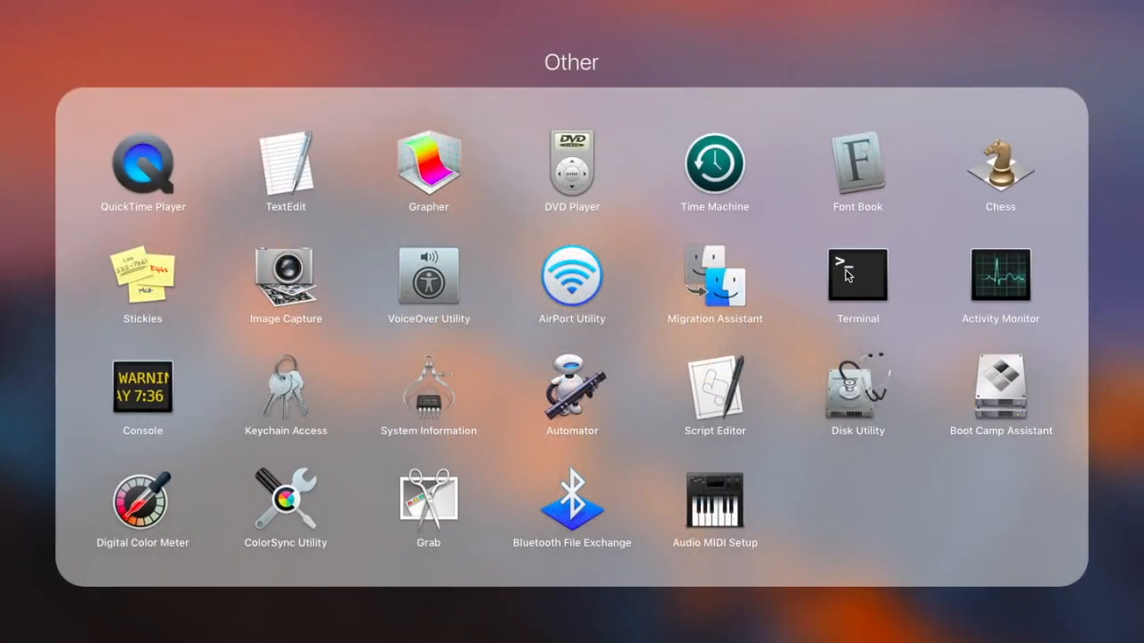
Step: Open Terminal and log into MySQL as root with mysql -u root -p
double_click(856, 274)
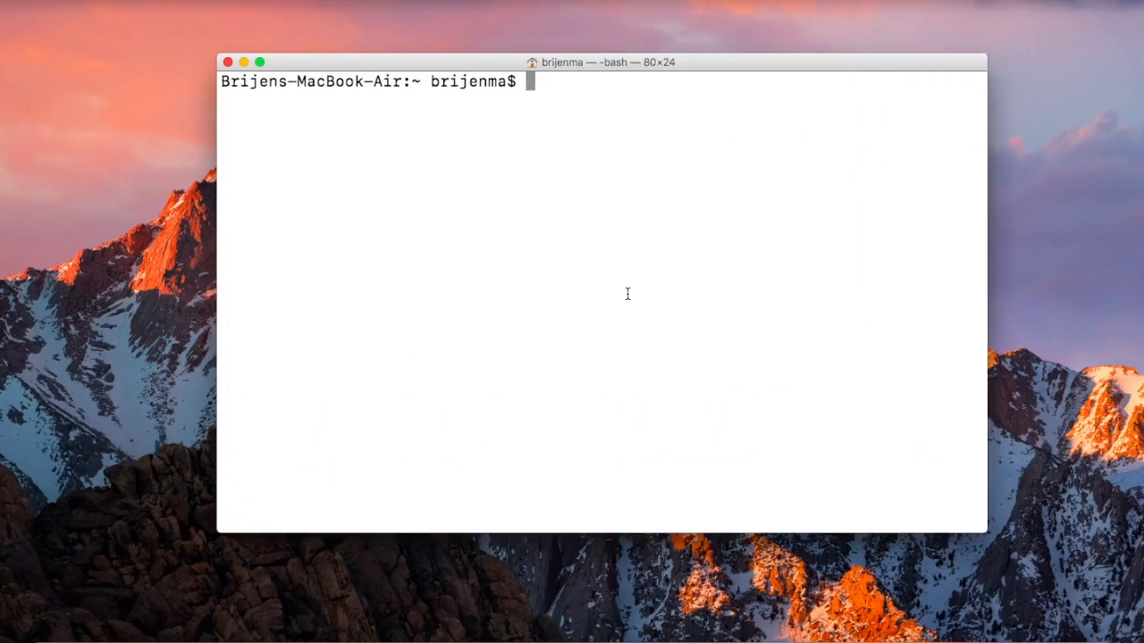
text(mysql)
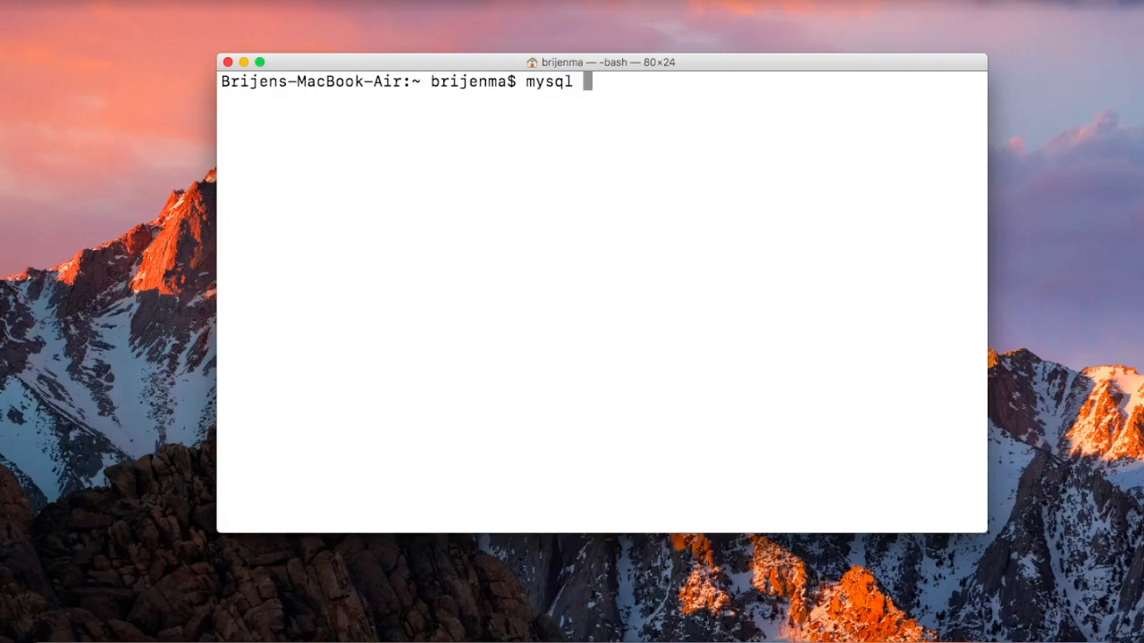
text(-u root -p)
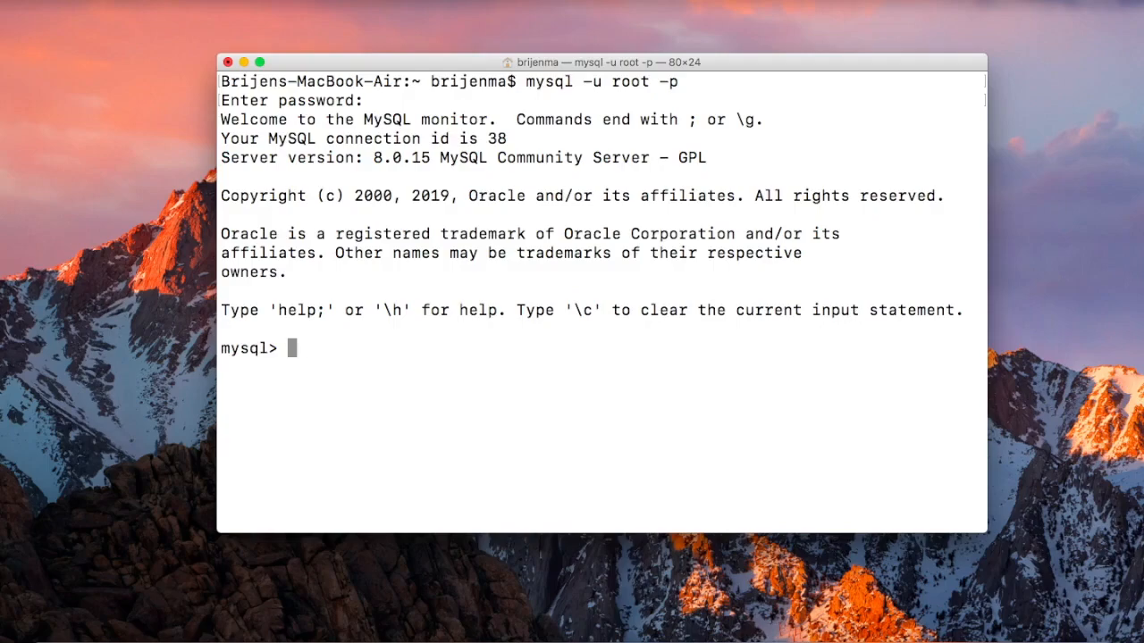
Step: List all databases with SHOW DATABASES, then switch to DataTest with USE DataTest
text(show d)
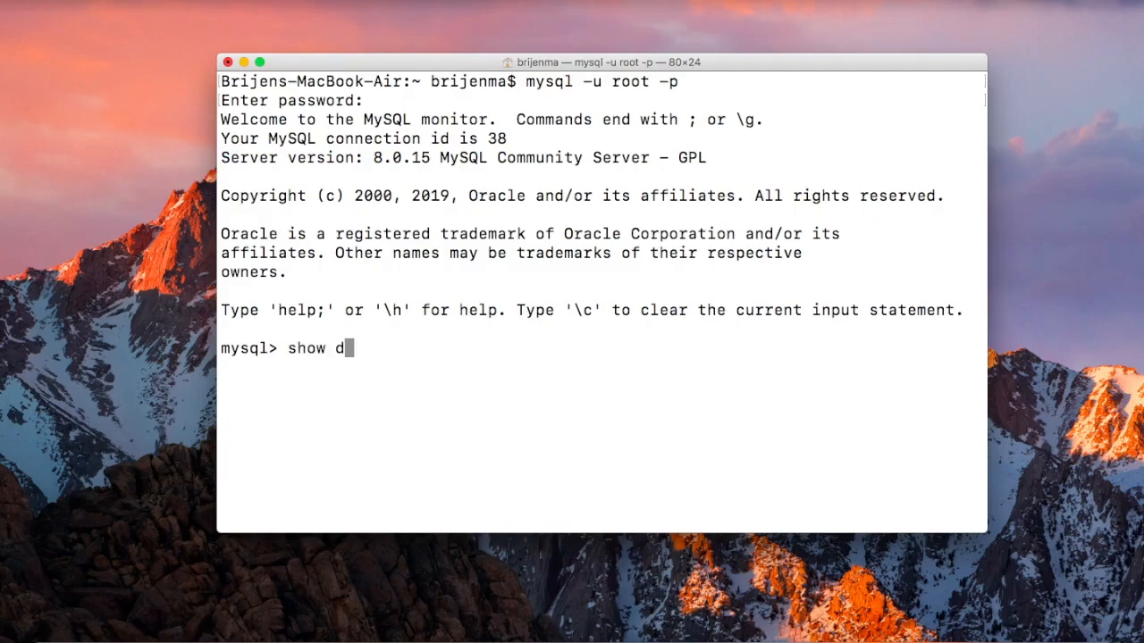
text(atabases;)
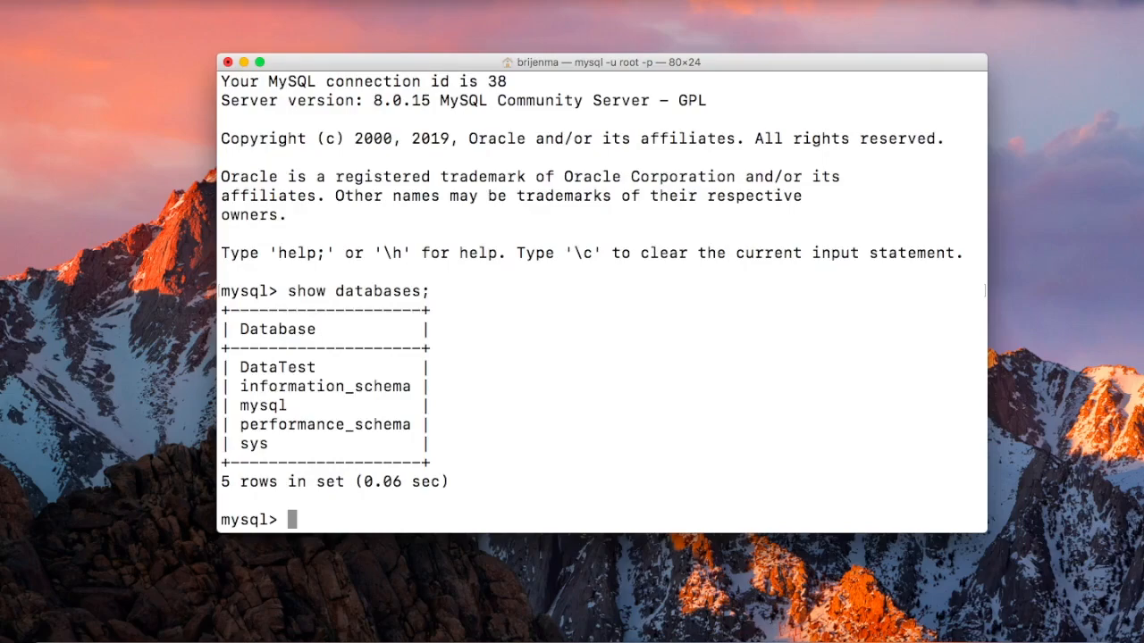
mouse_move(316, 365)
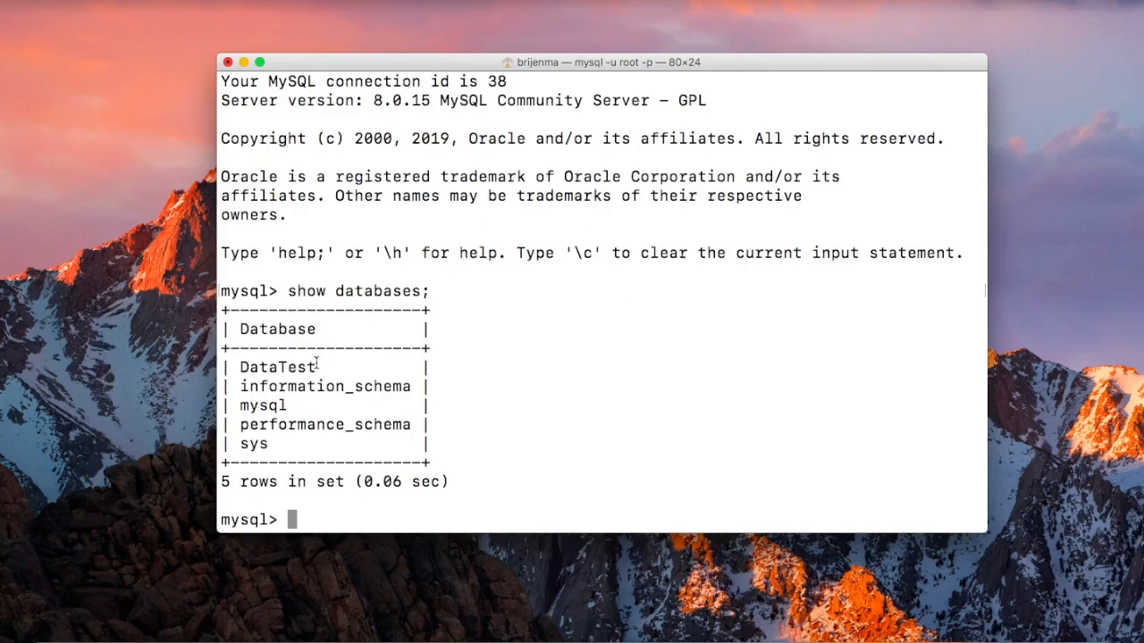
text(use)
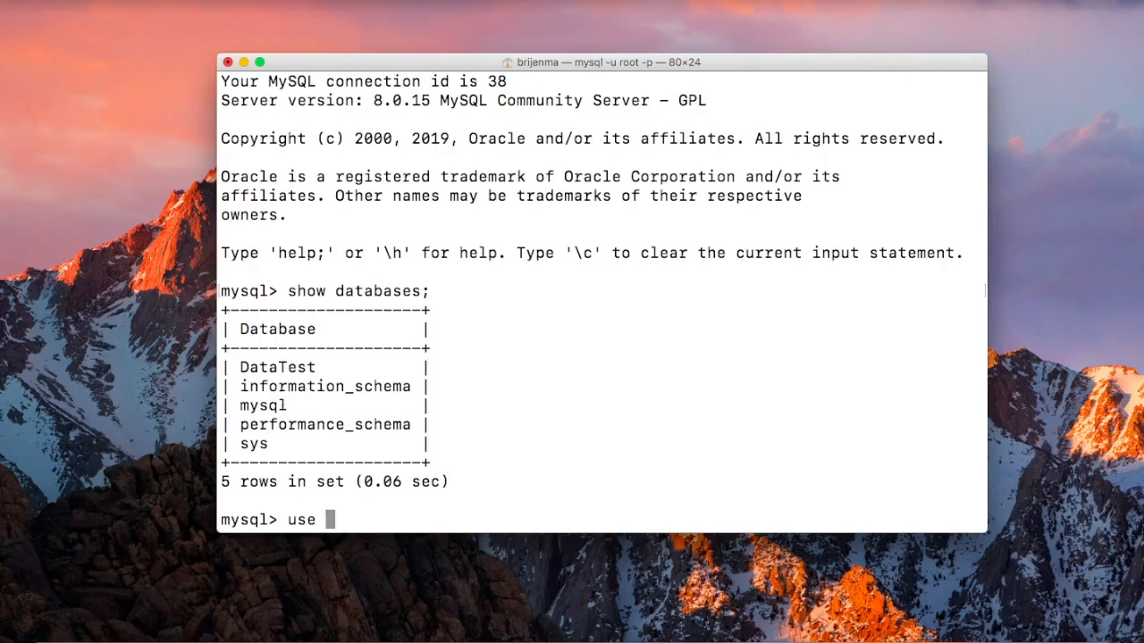
text(Data)
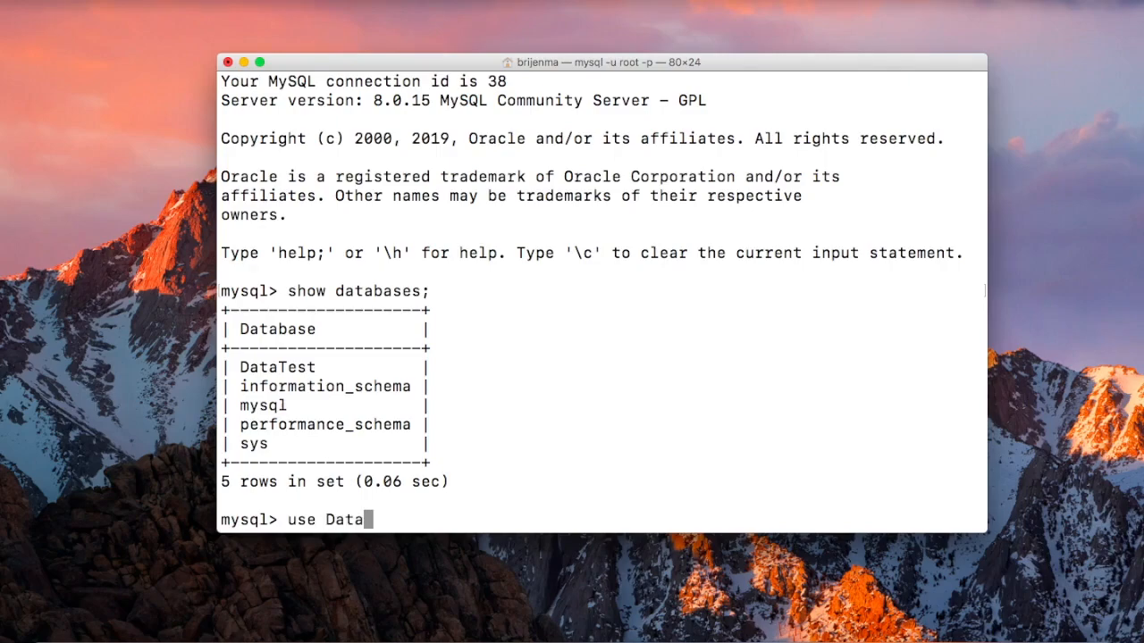
text(Test)
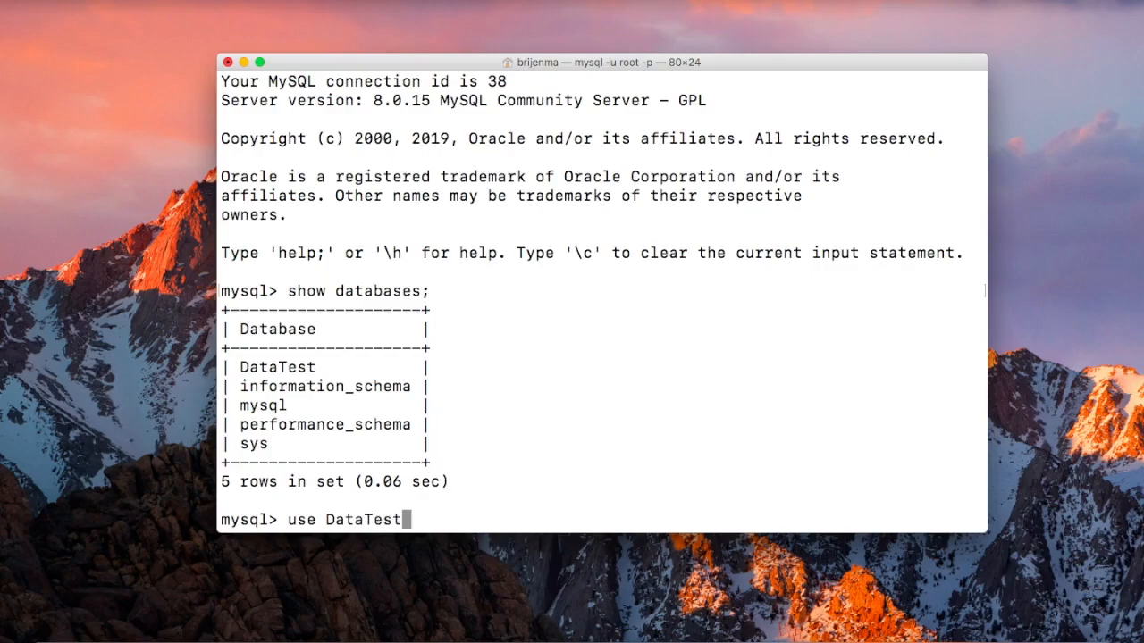
text(;)
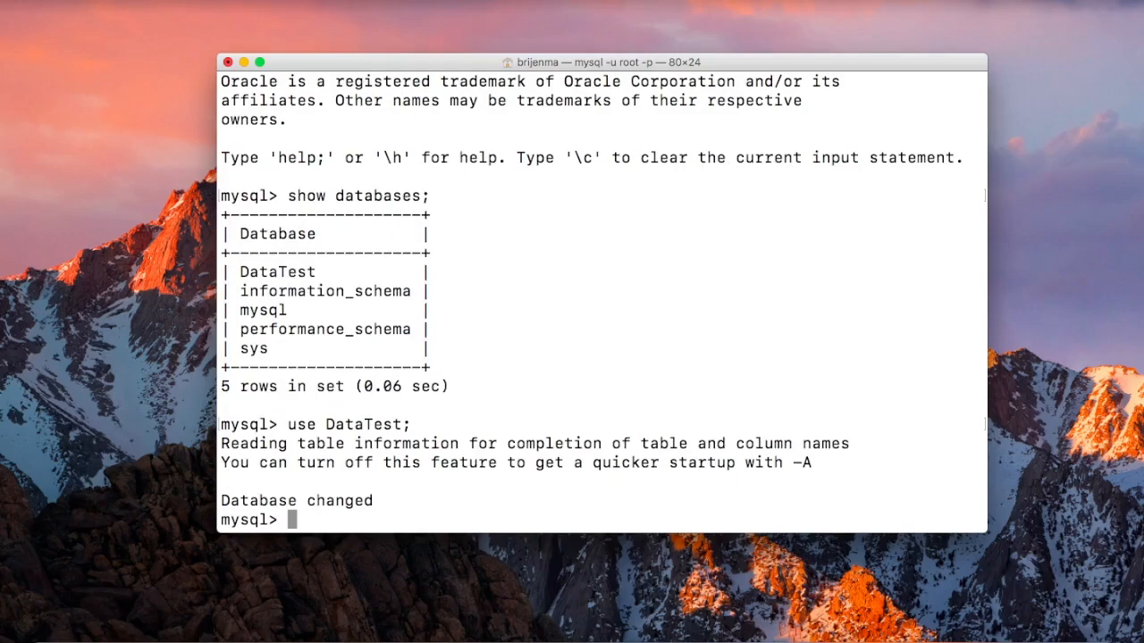
Step: Run SHOW TABLES to list DataTest's ten tables, Department through Tmp
text(show)
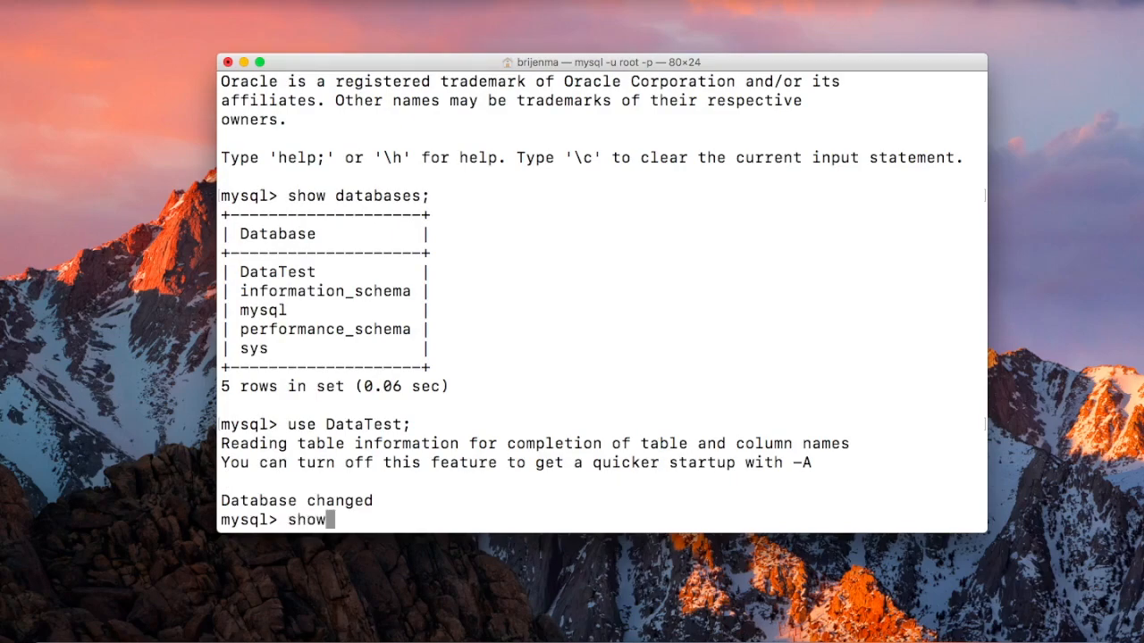
text(tables;)
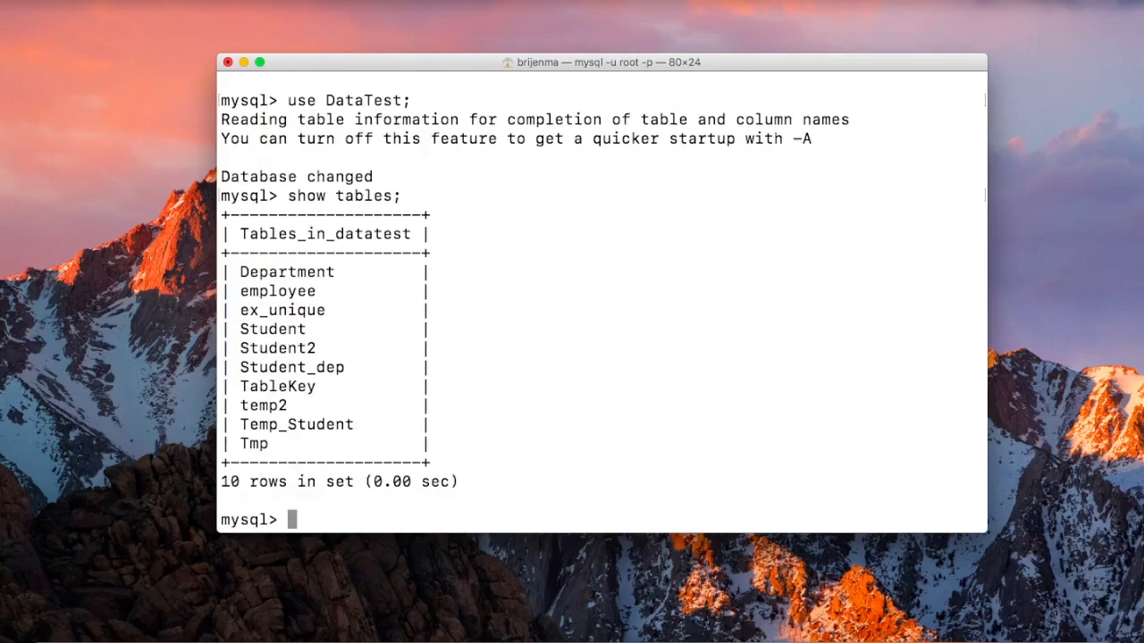
mouse_move(366, 494)
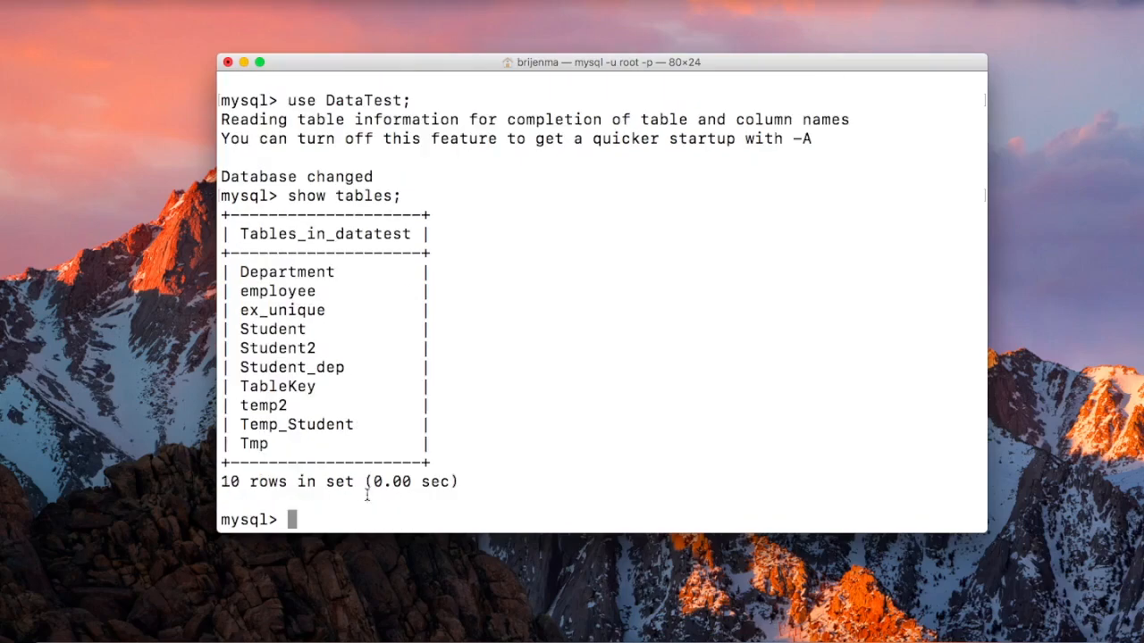
mouse_move(344, 536)
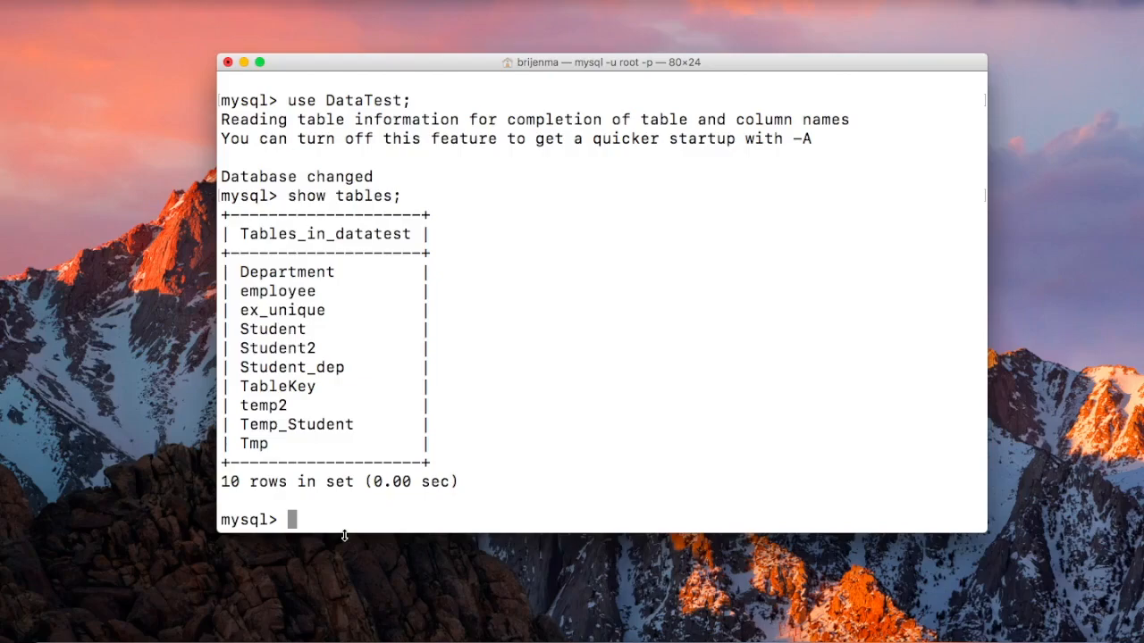
text(create tabl)
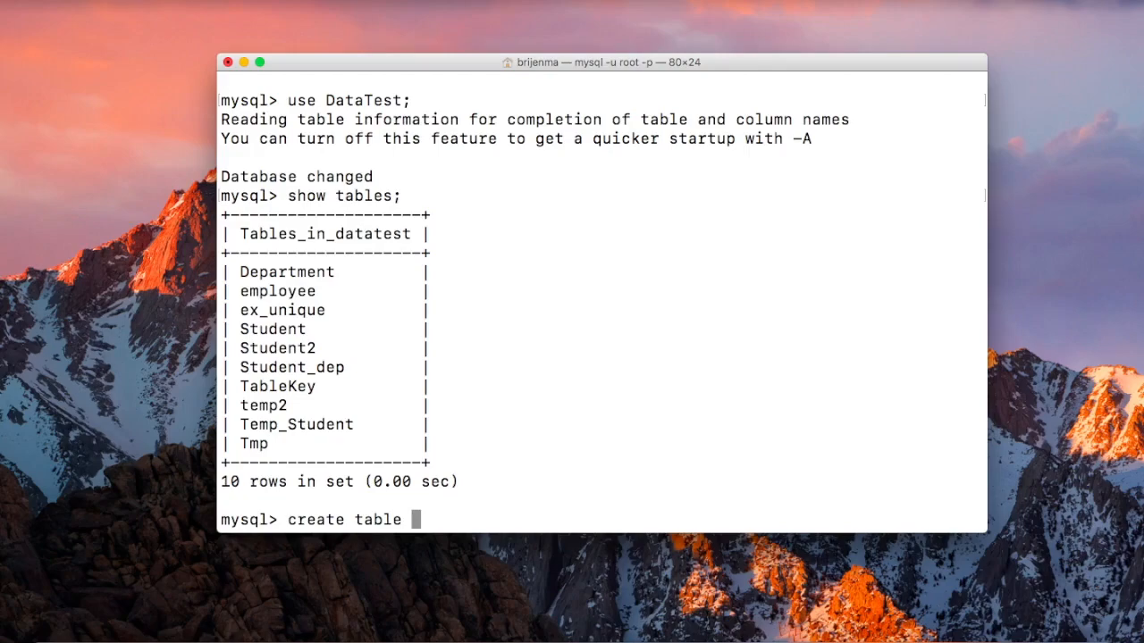
Step: Create table ex_increment with an AUTO_INCREMENT int id primary key and varchar(20) name
text(ex_i)
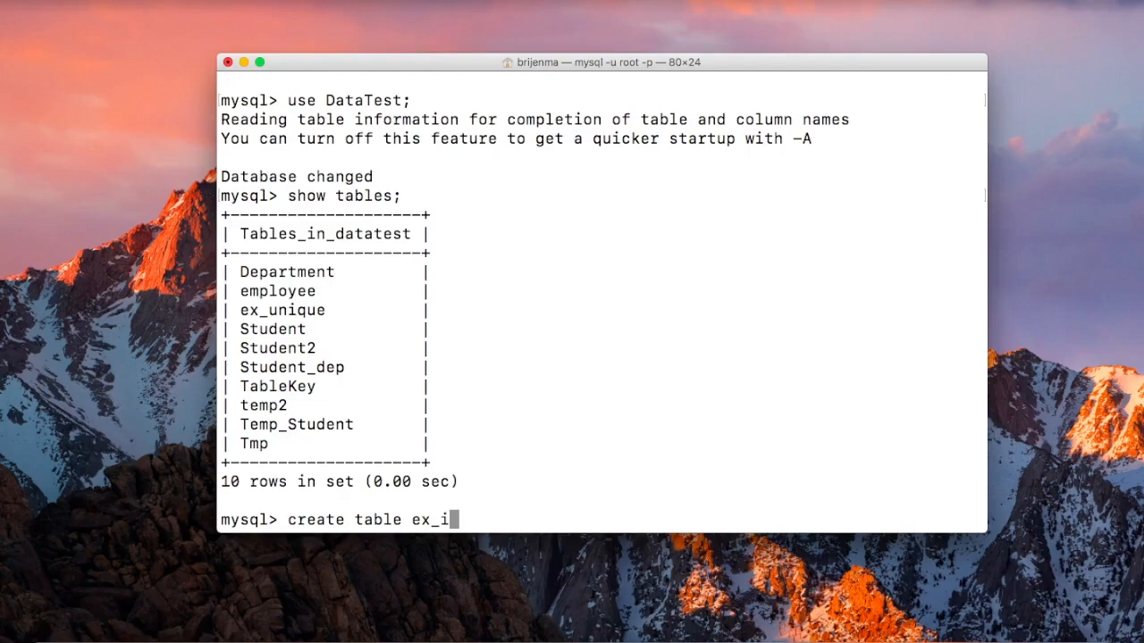
text(ncr)
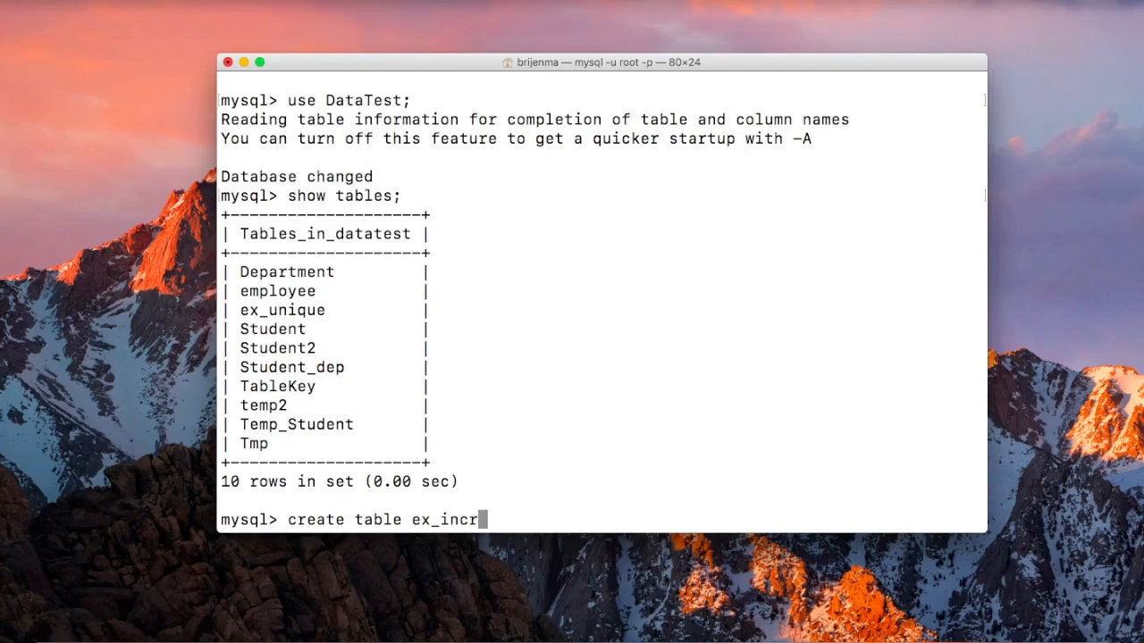
text(ement)
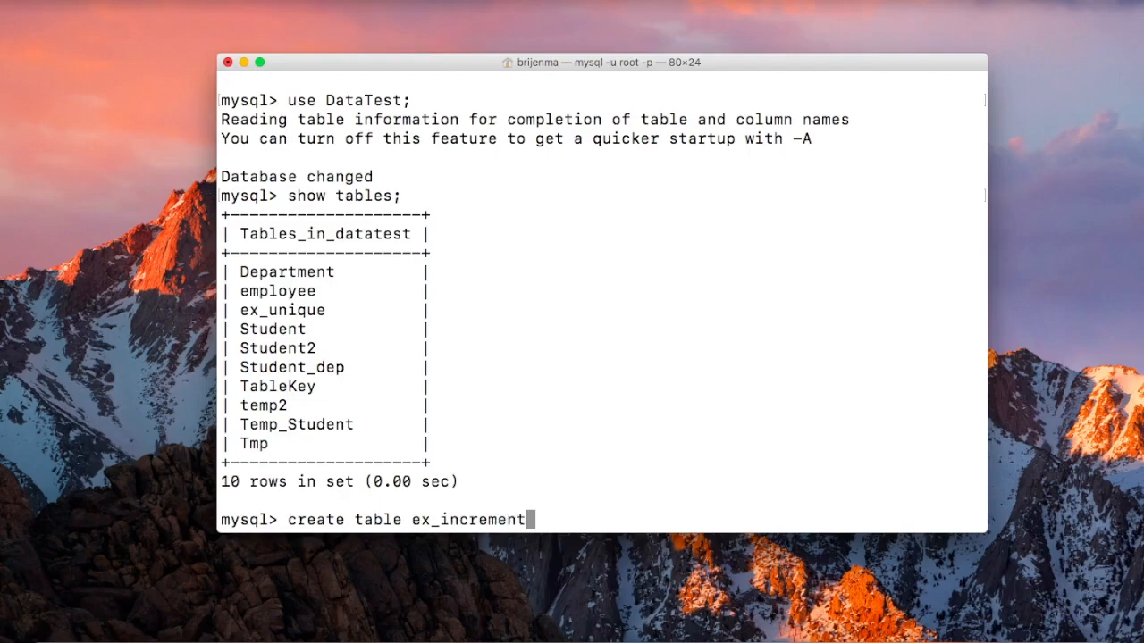
text(()
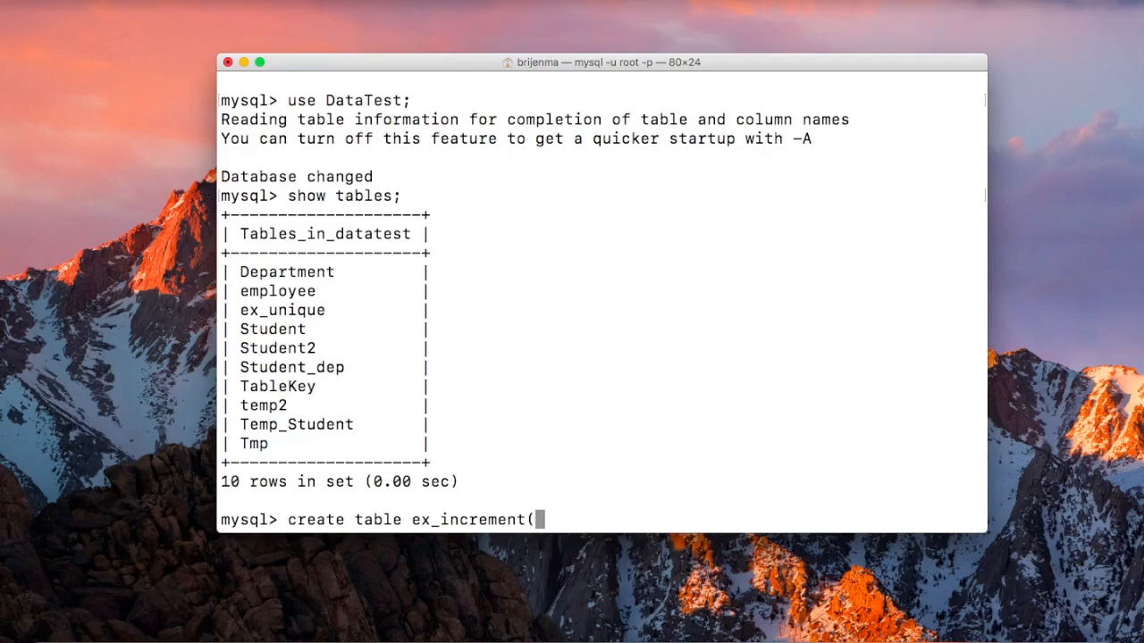
text(id)
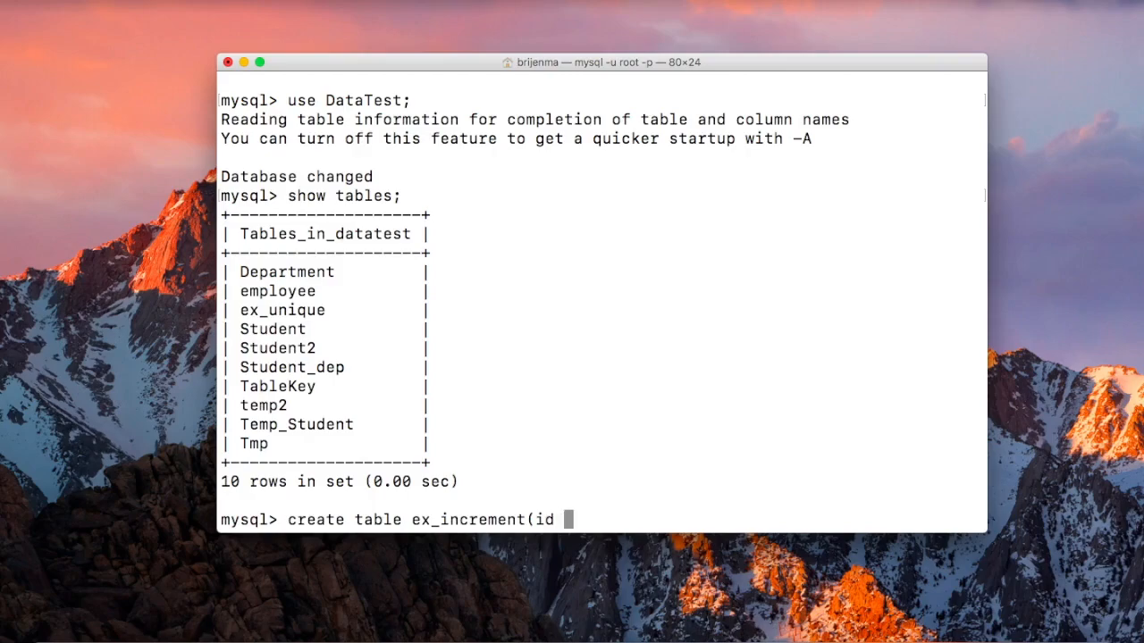
text(int)
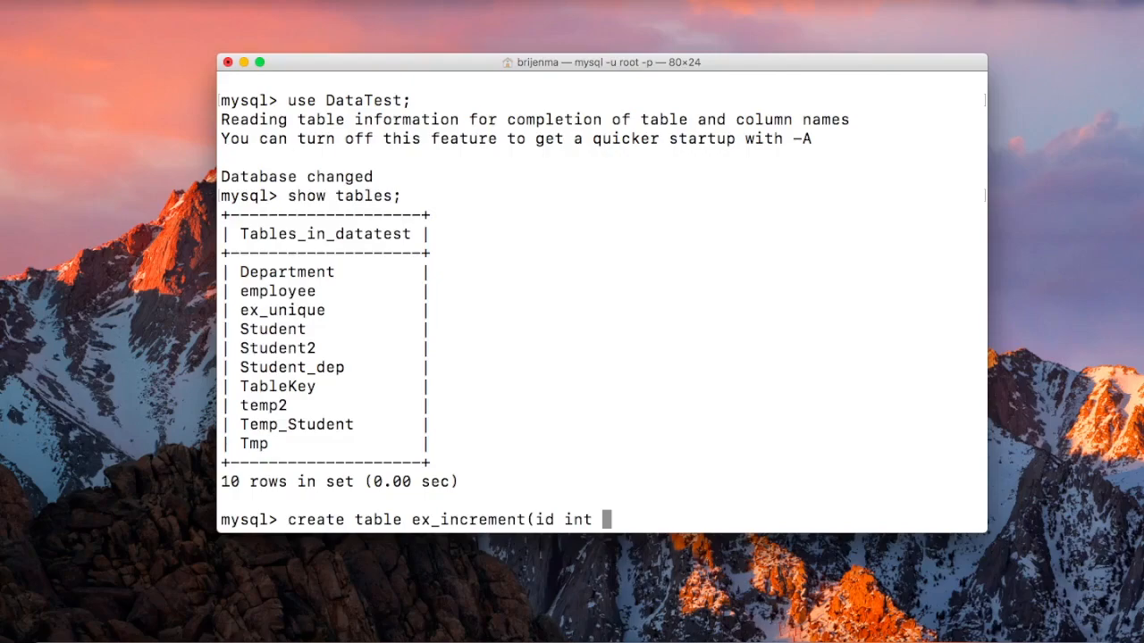
text(AUTO)
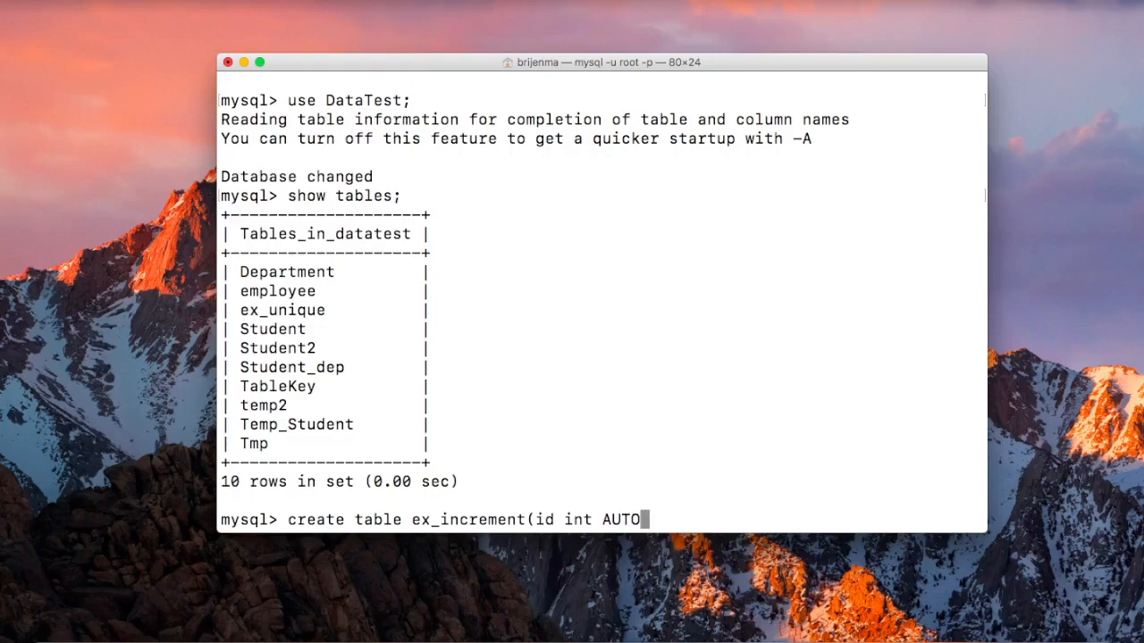
text(_INC)
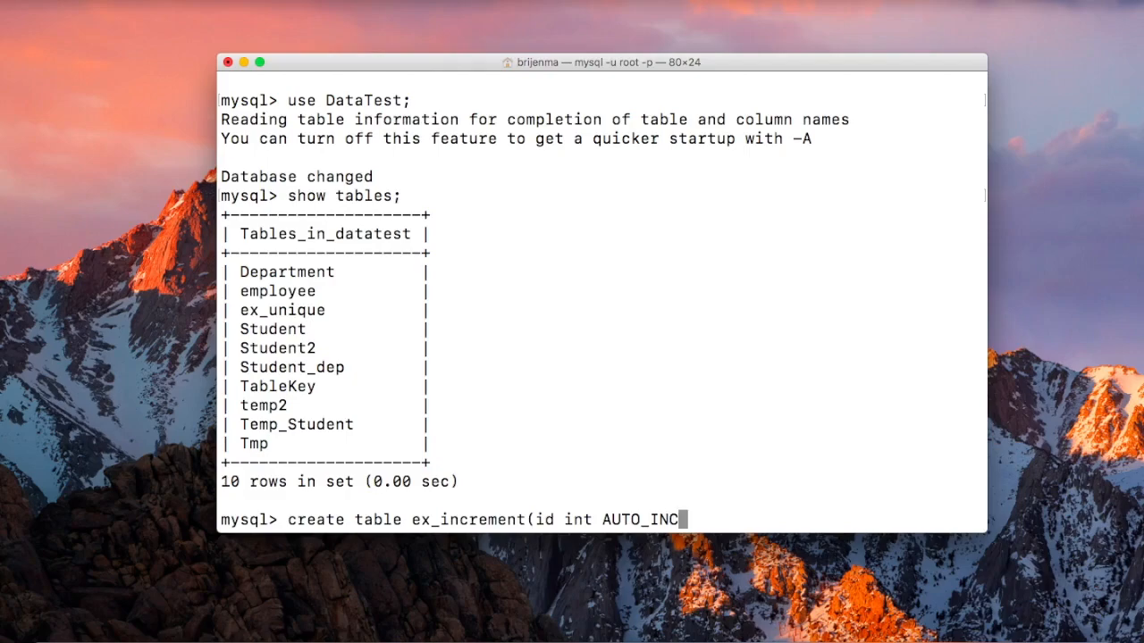
text(REMENT)
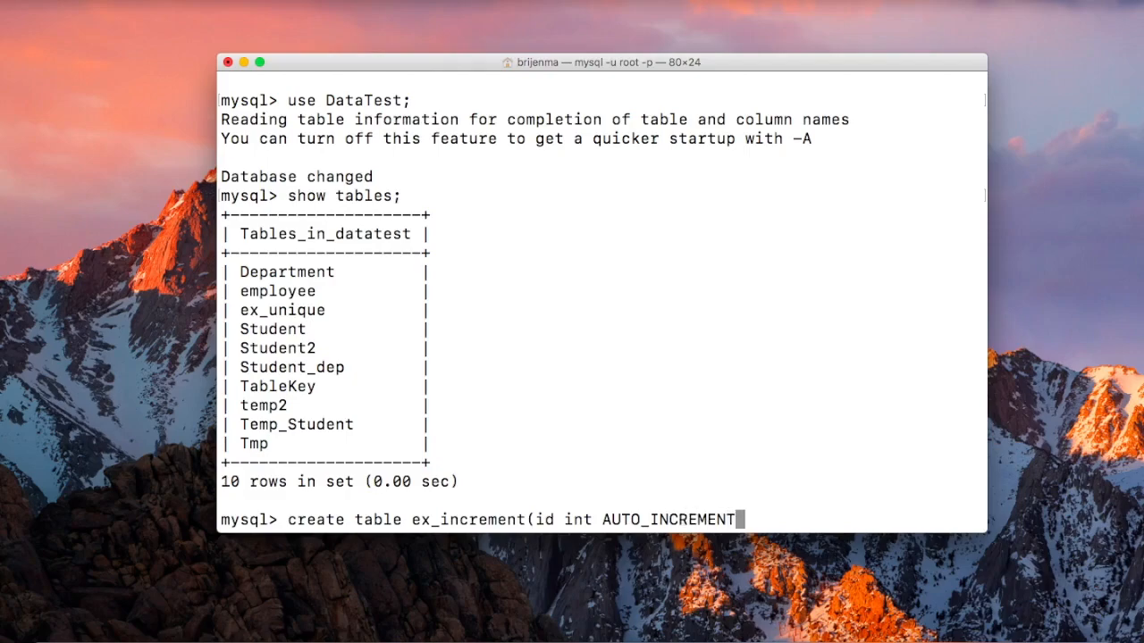
text(,)
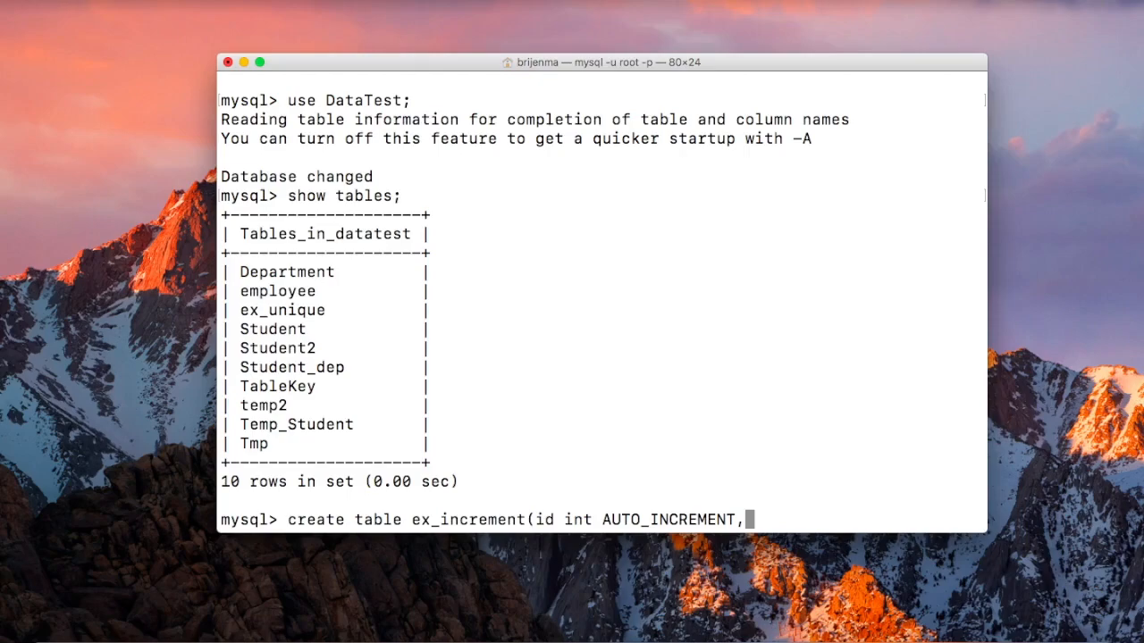
text(na)
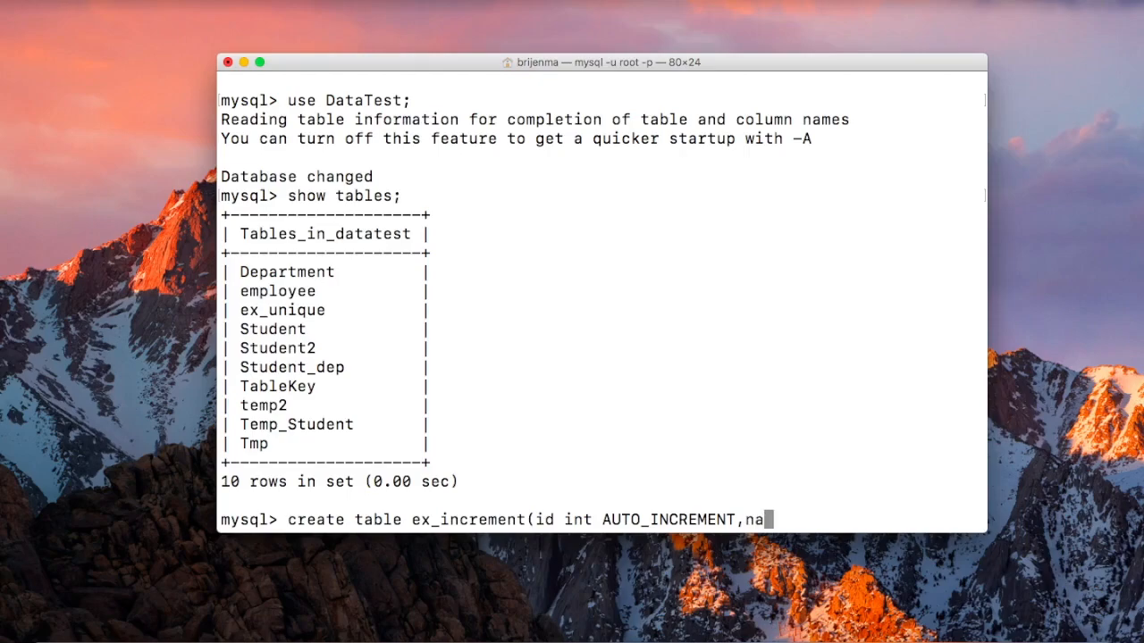
text(me v)
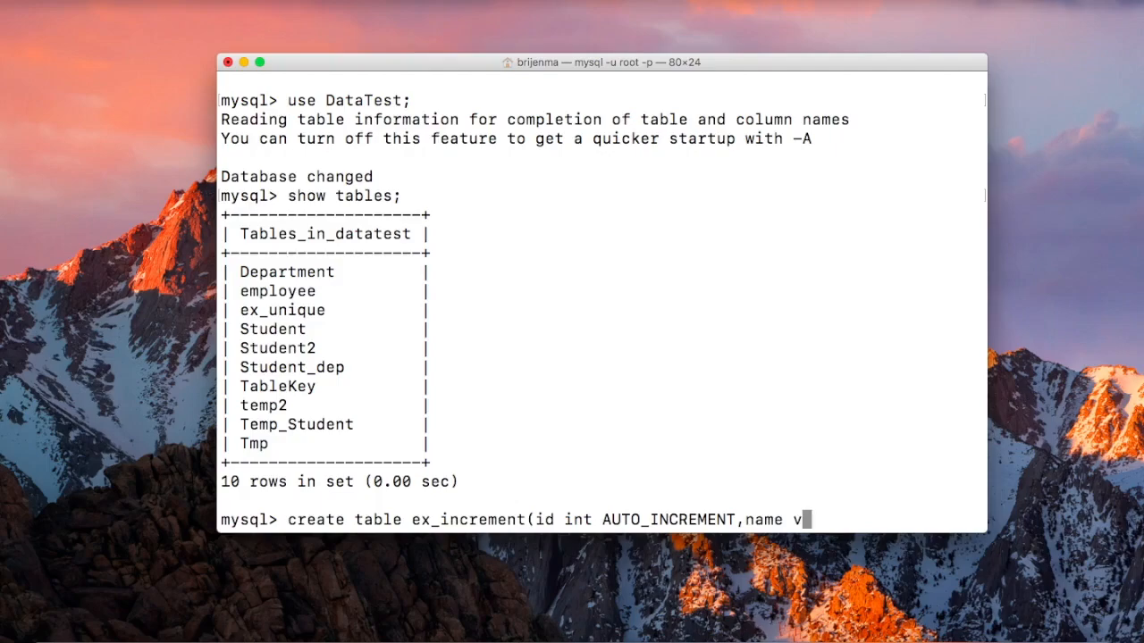
text(archar)
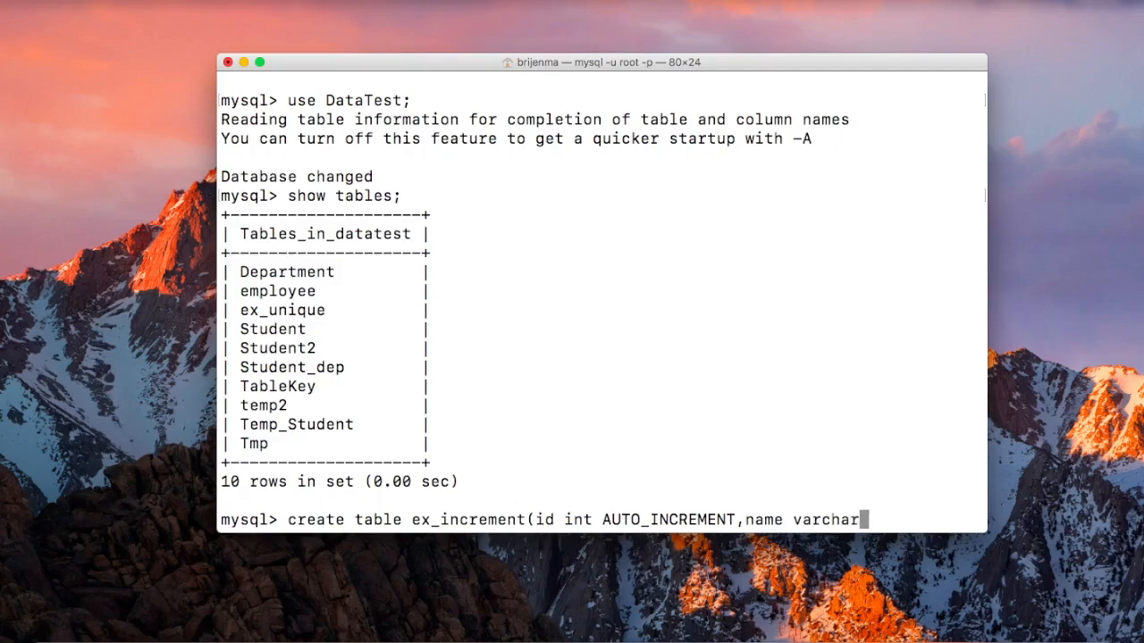
text((20)
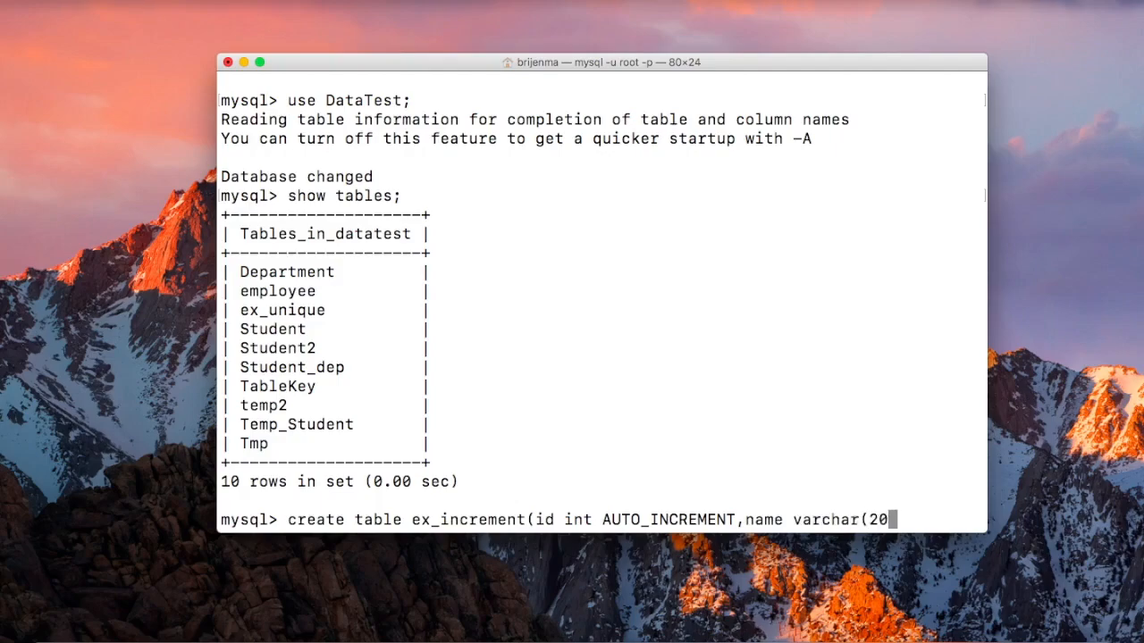
text(),)
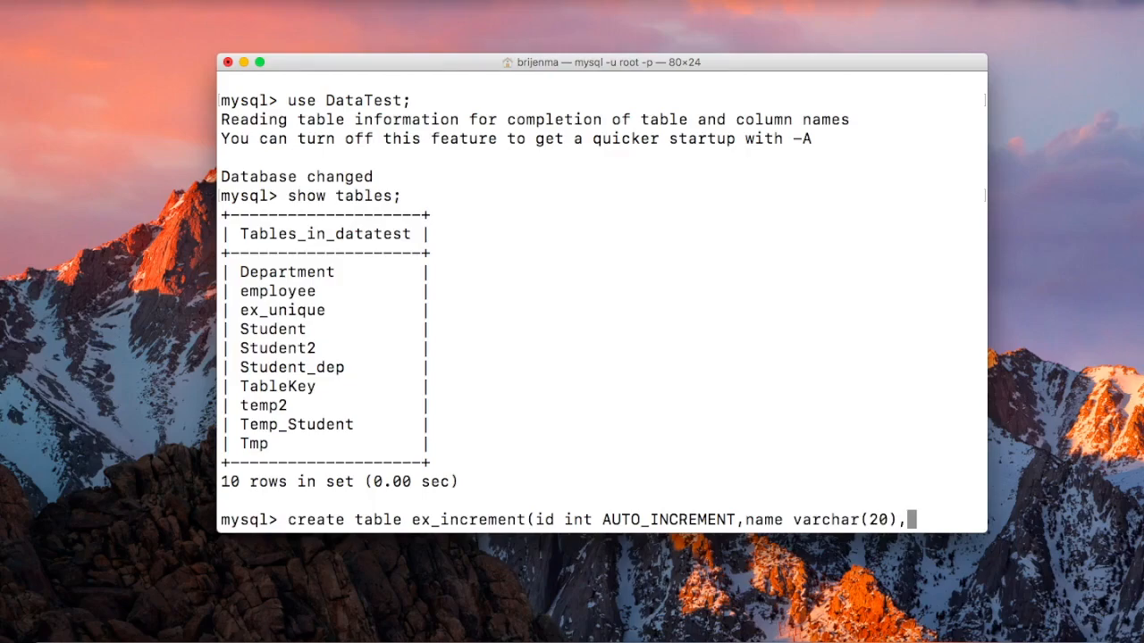
text(prima)
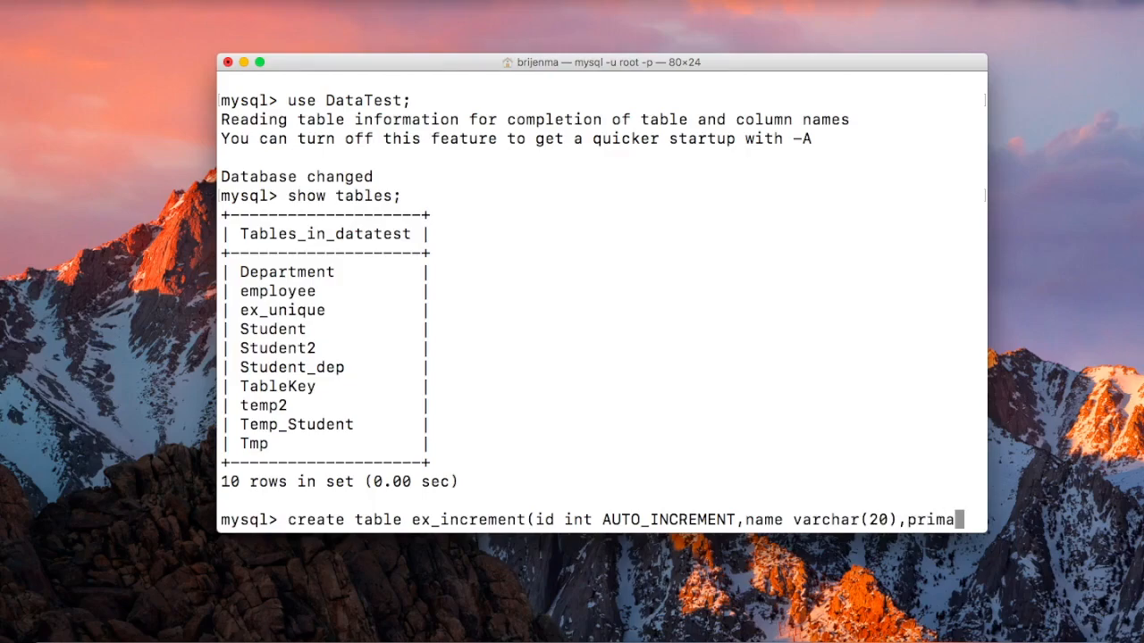
text(ry key)
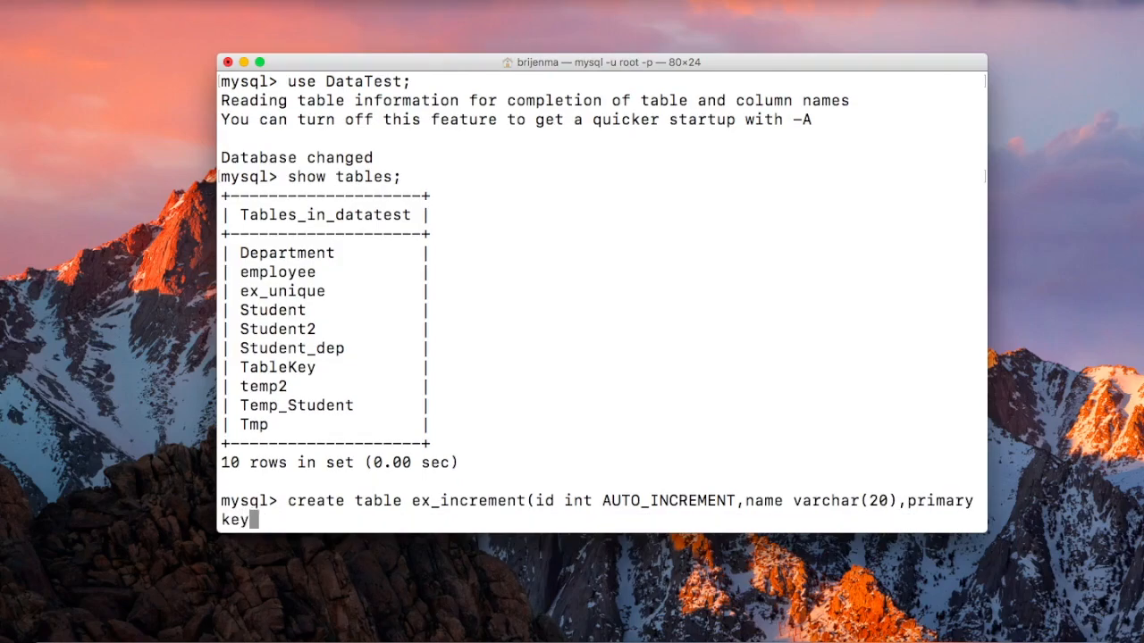
text((i)
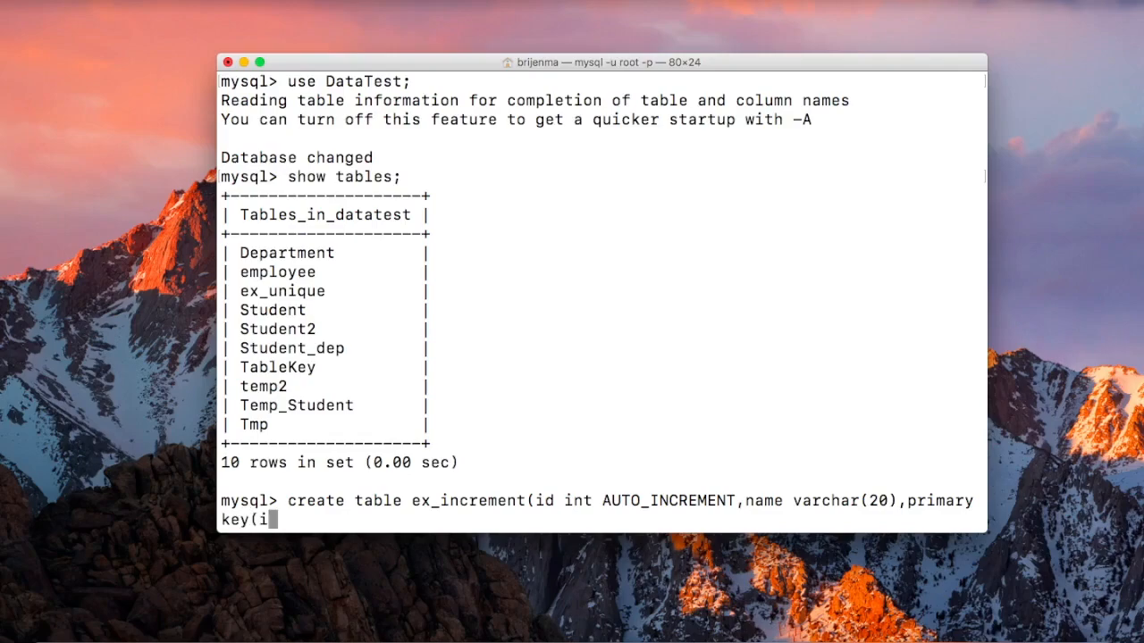
text(d)))
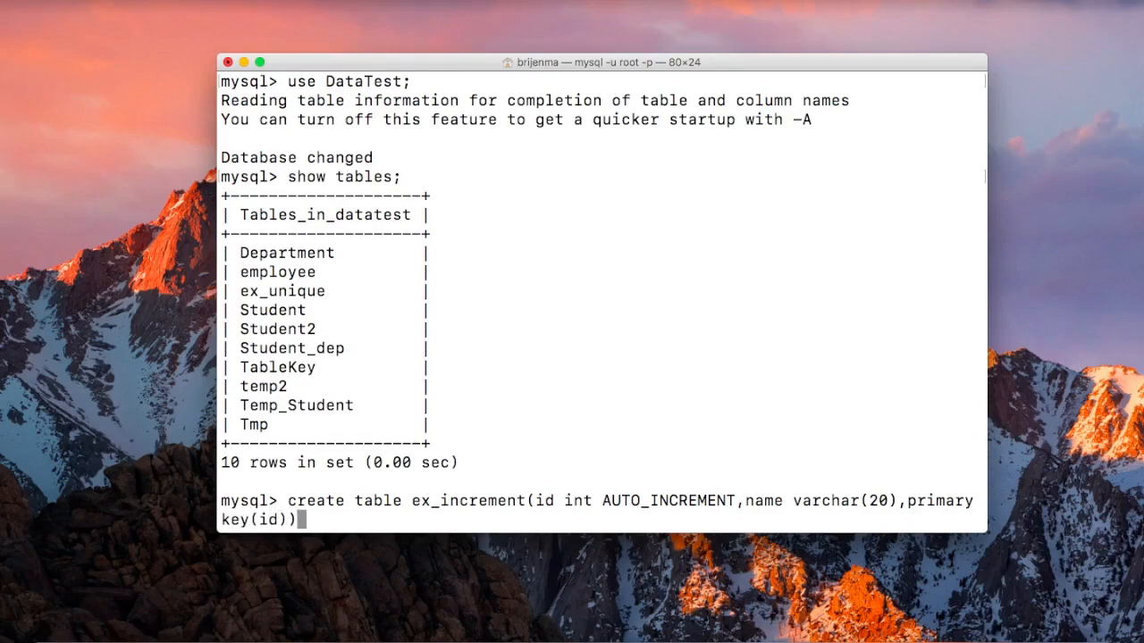
text(;)
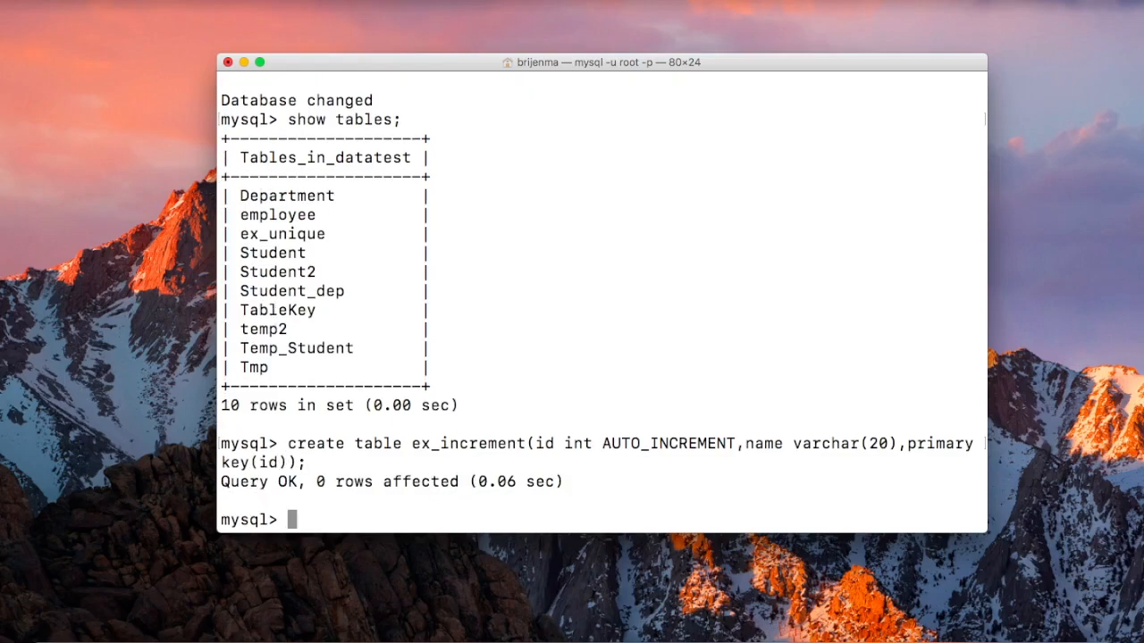
Step: Run show tables to confirm 11 tables, now including ex_increment
text(show)
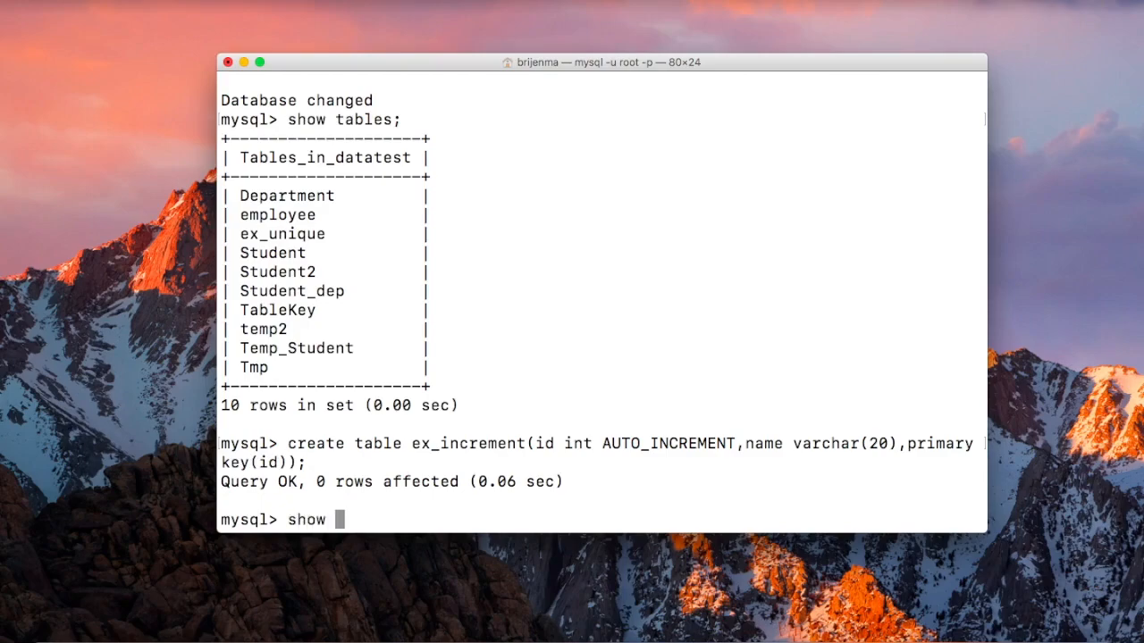
text(tables;)
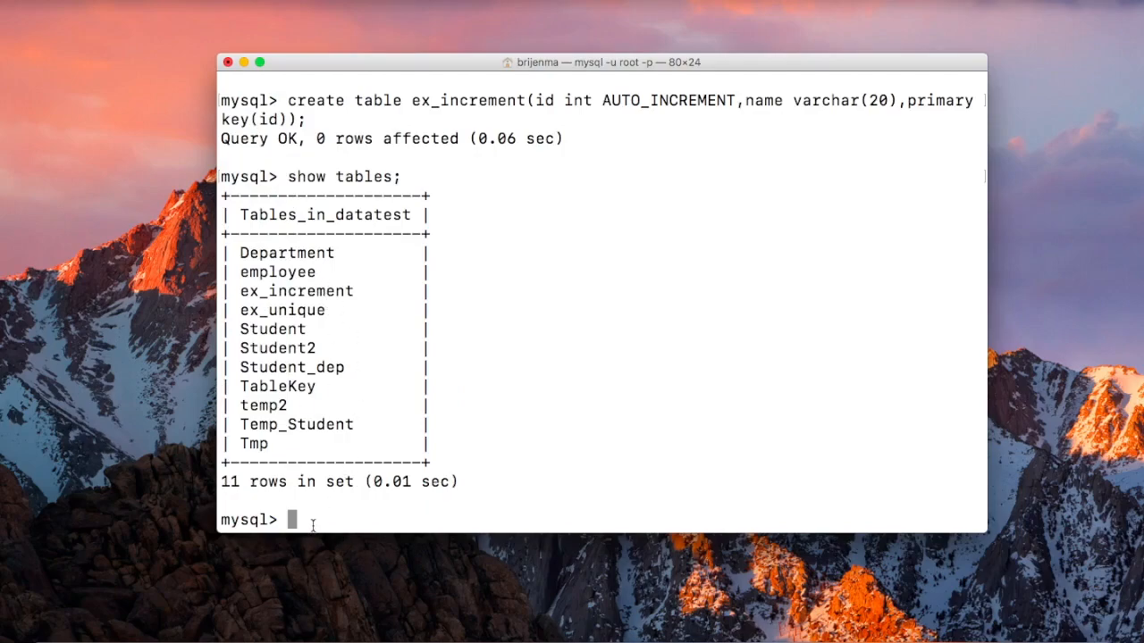
text(insert into e)
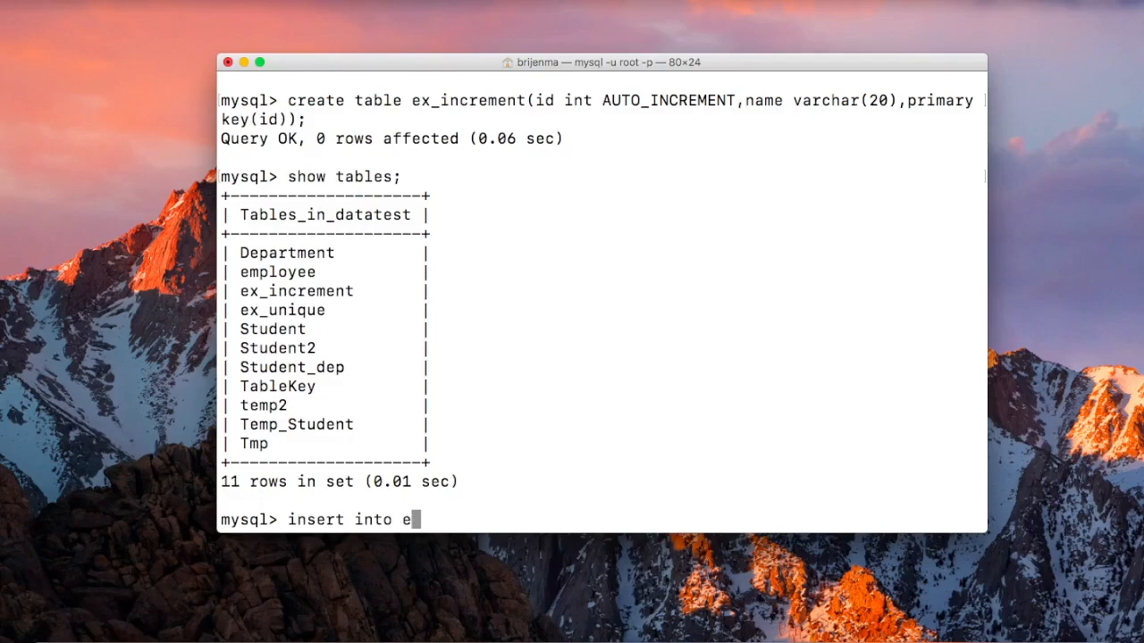
Step: Insert a row with name "brijen" into ex_increment, leaving the id unspecified
text(x_i)
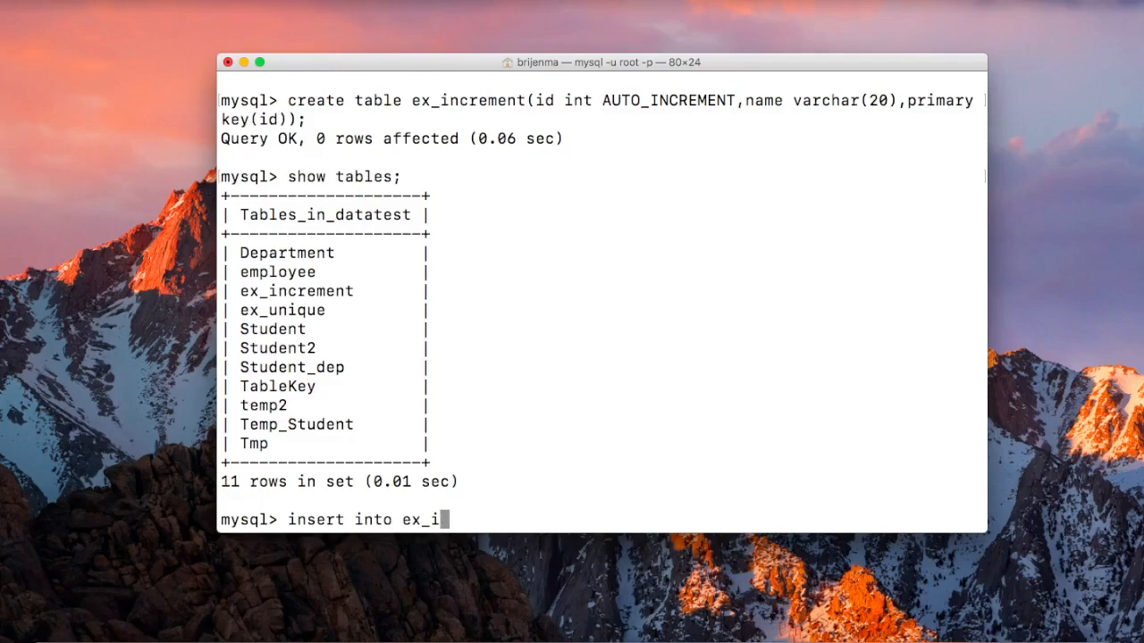
text(ncrement)
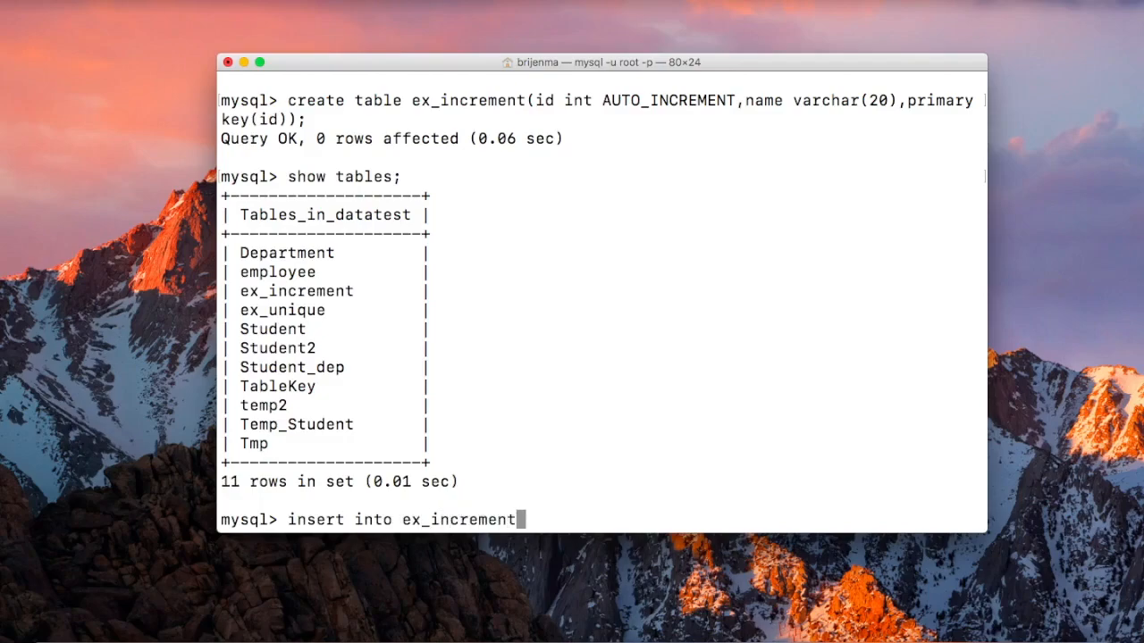
text(()
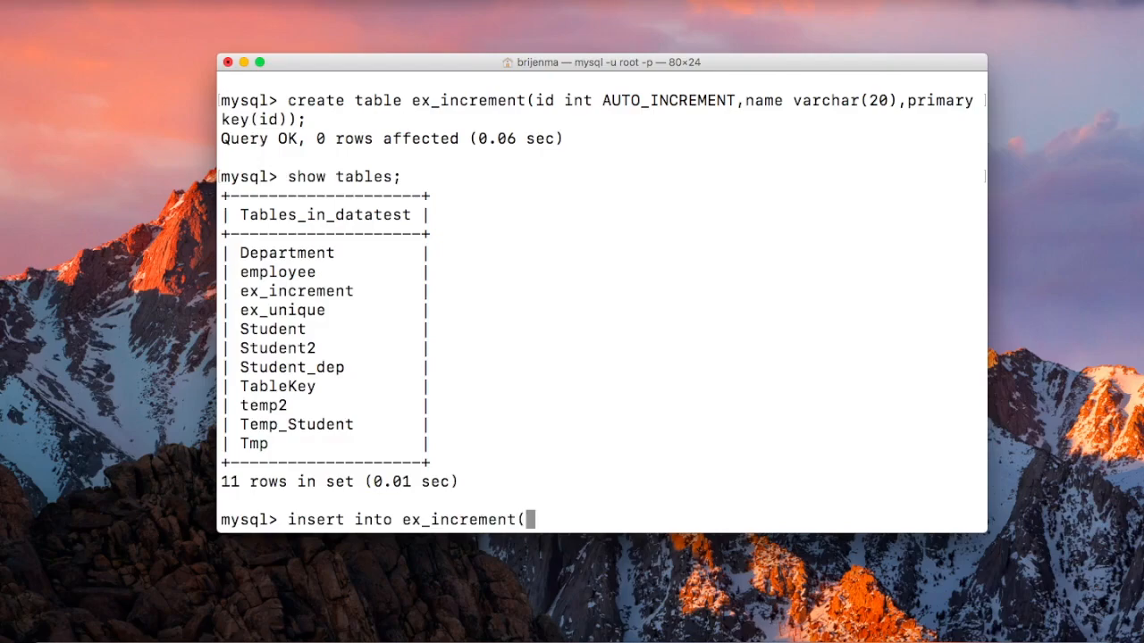
text(name)
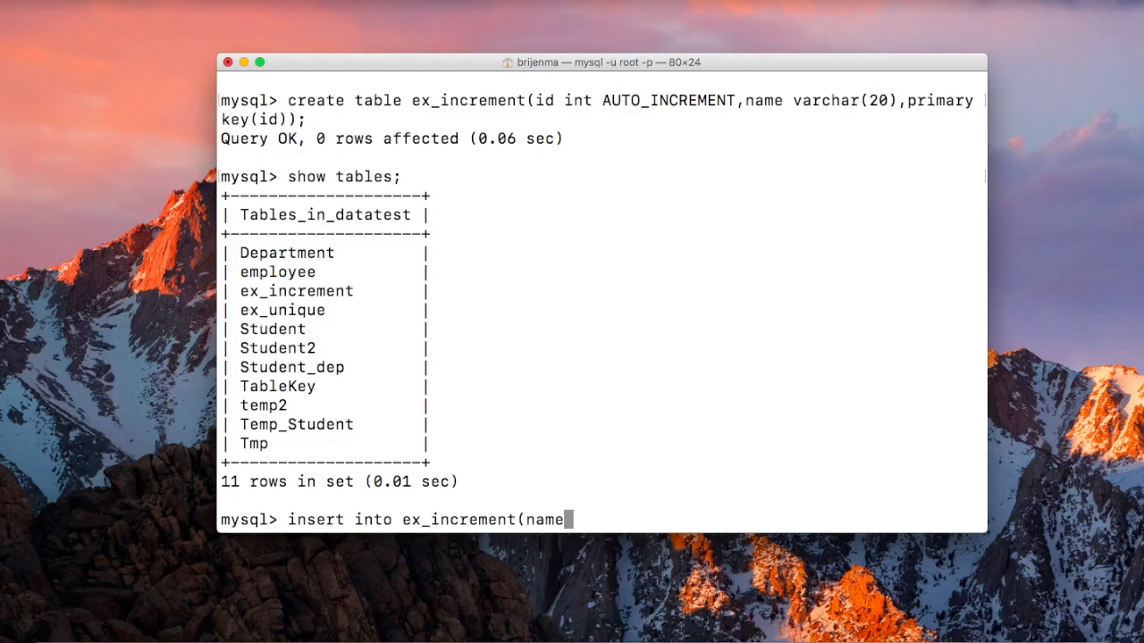
text() value)
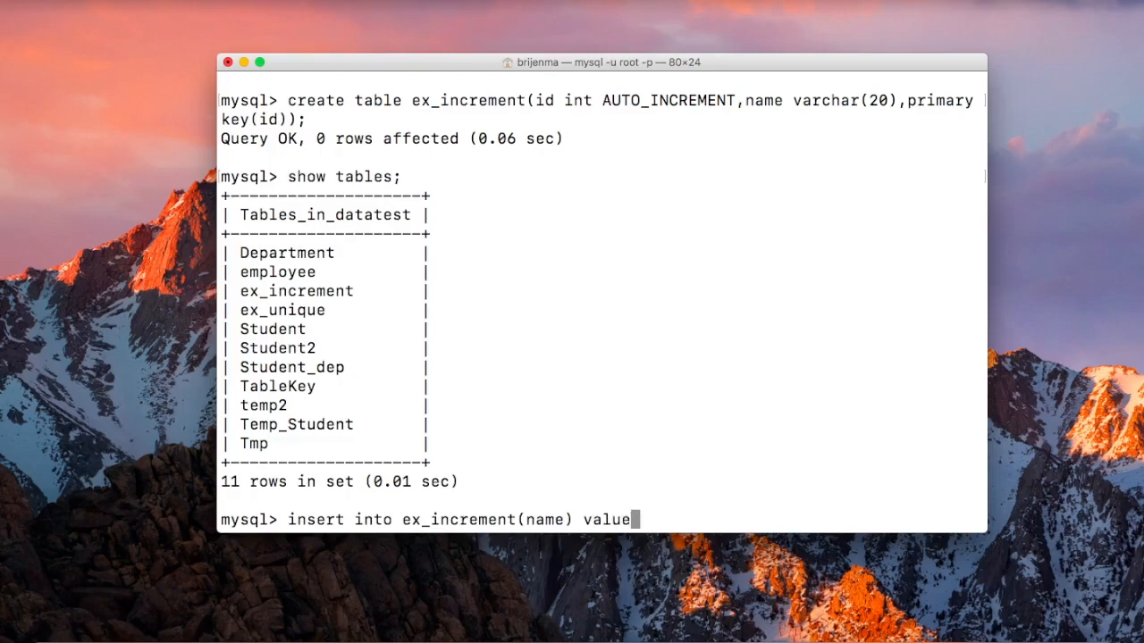
text(s()
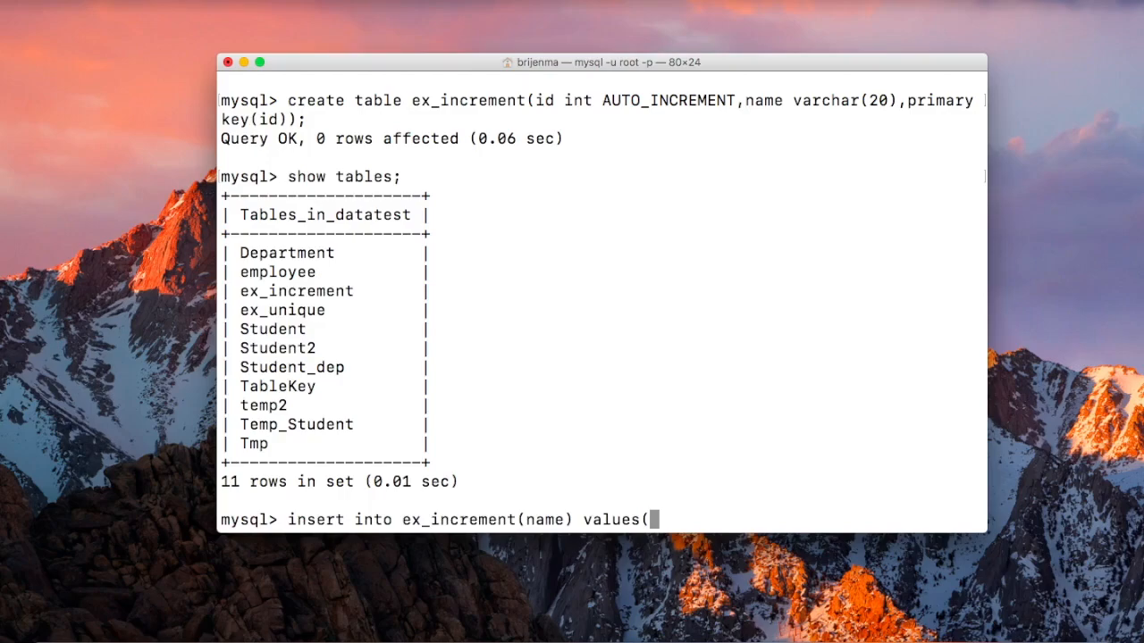
text(")
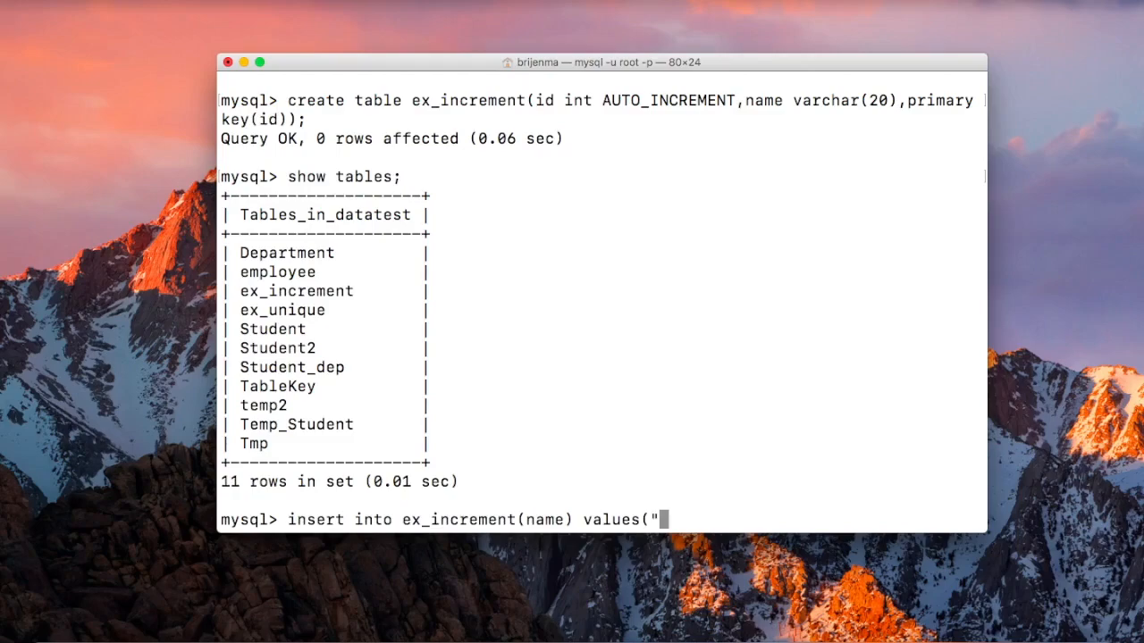
text(brijen")
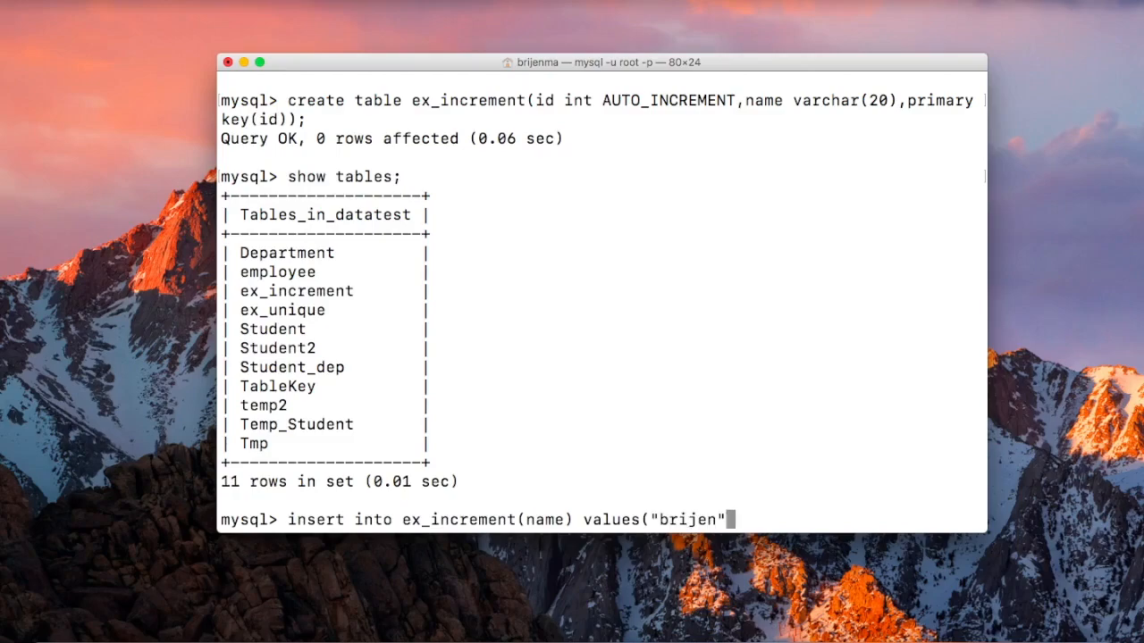
text();)
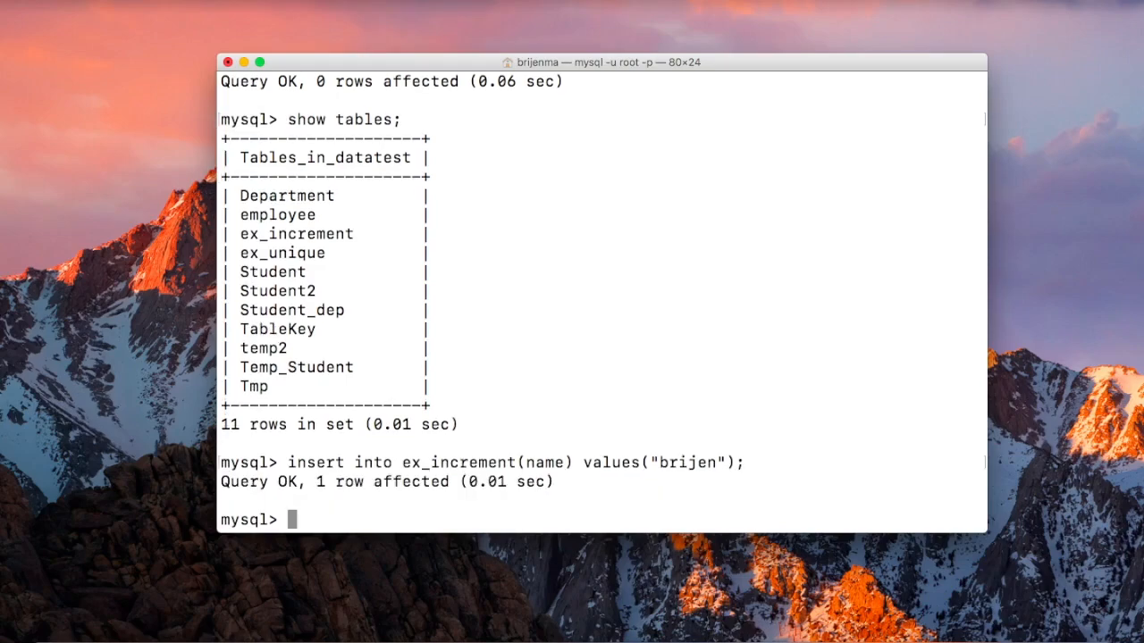
Step: Select all from ex_increment and highlight the brijen row with auto-generated id 1
text(s)
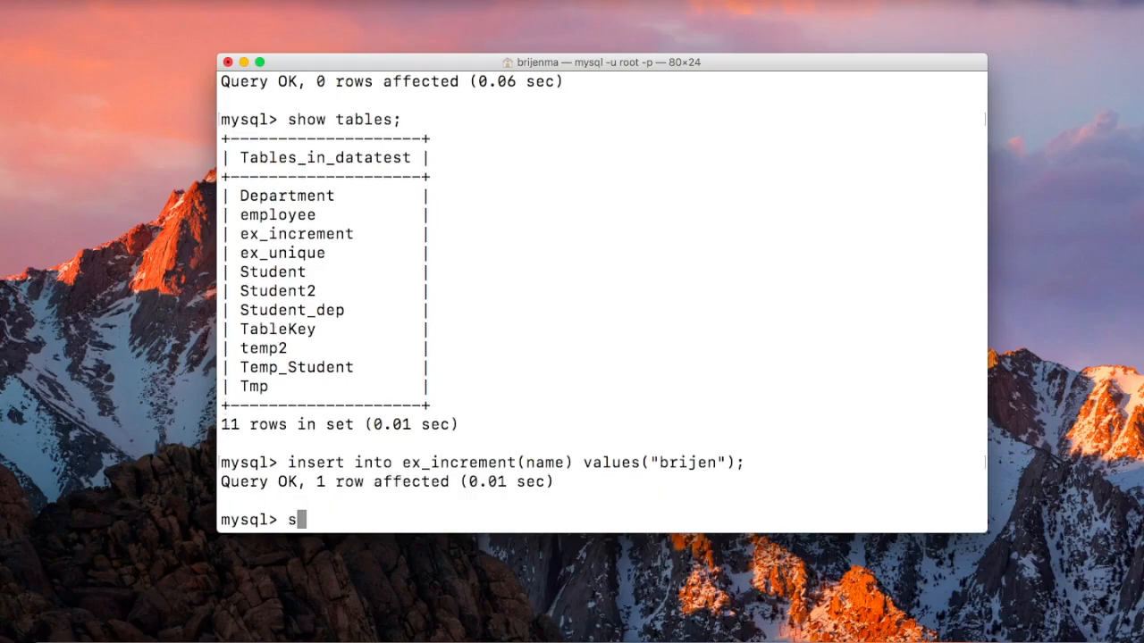
text(elect)
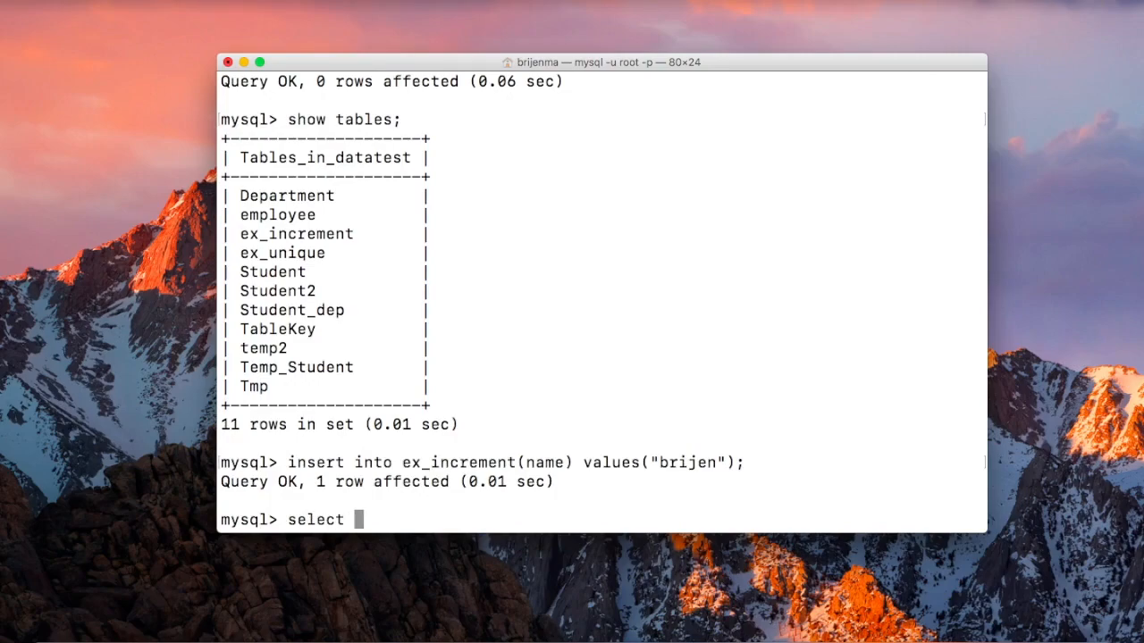
text(* from)
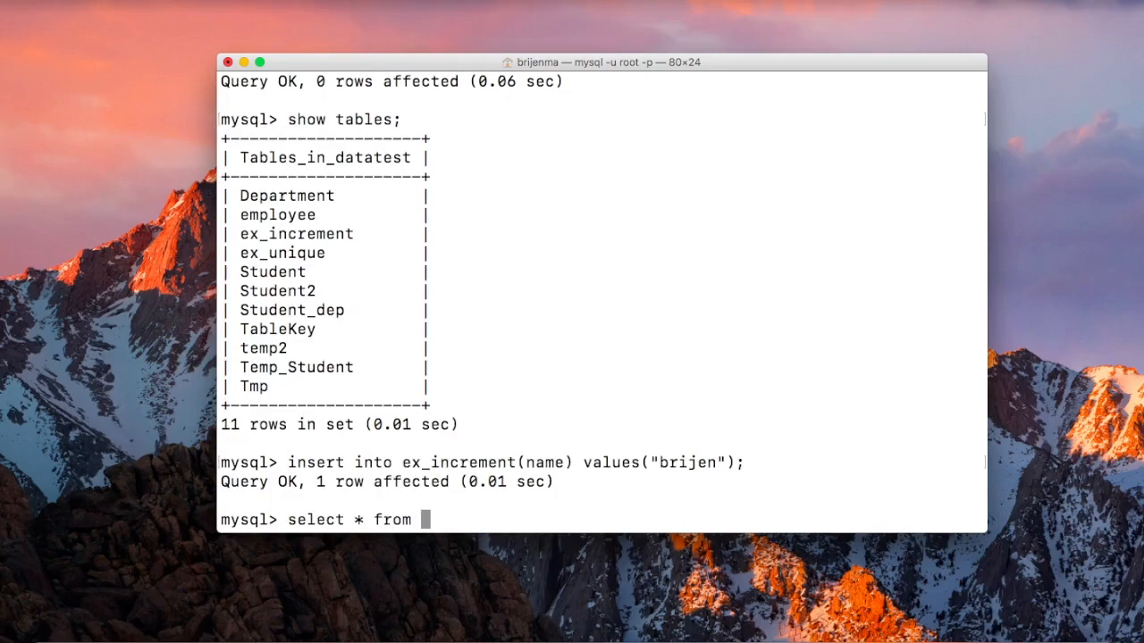
text(Student;)
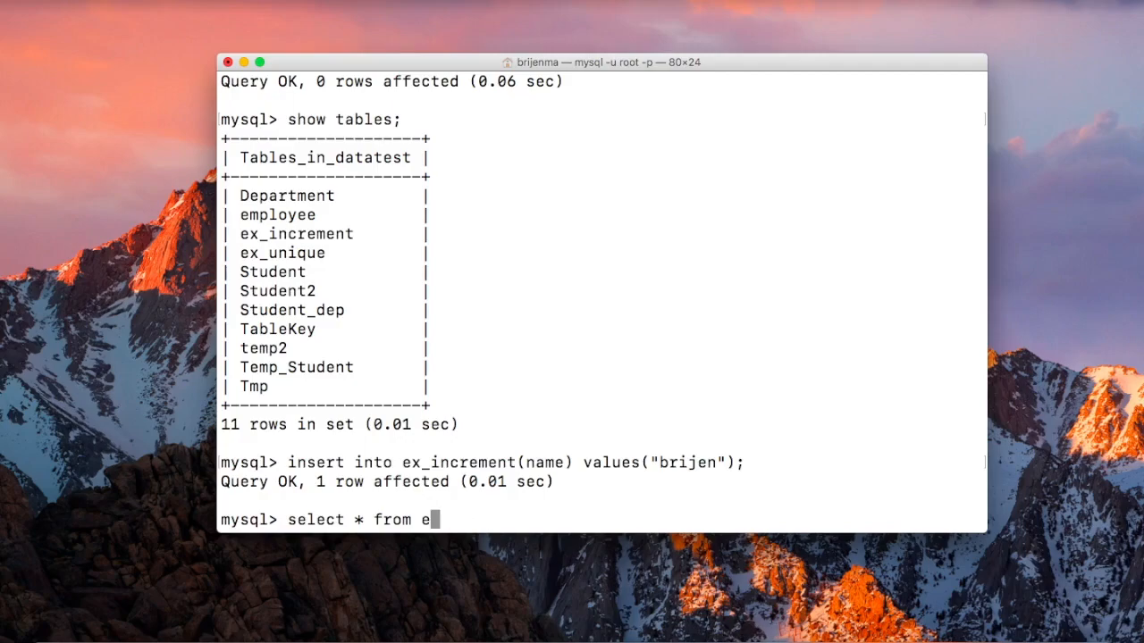
text(x_in)
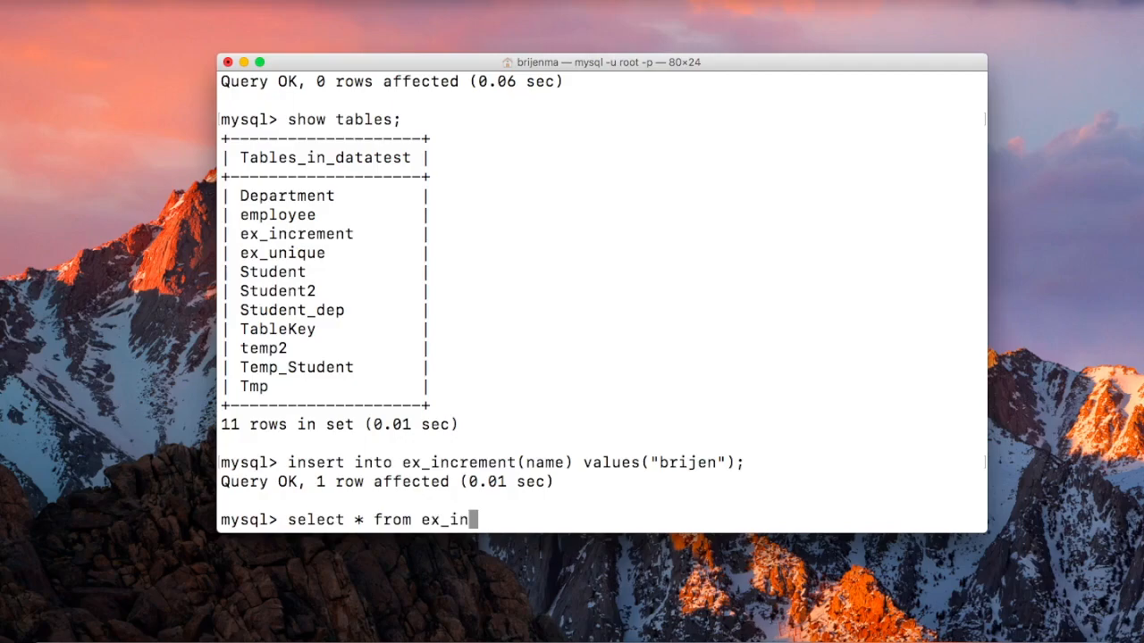
text(crement;)
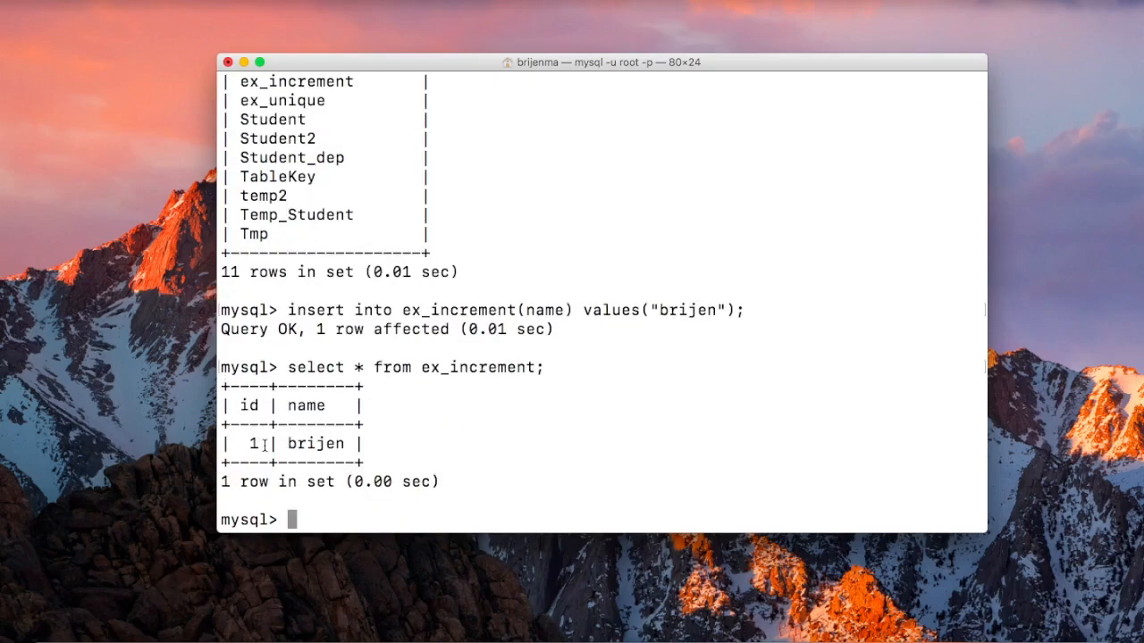
double_click(259, 443)
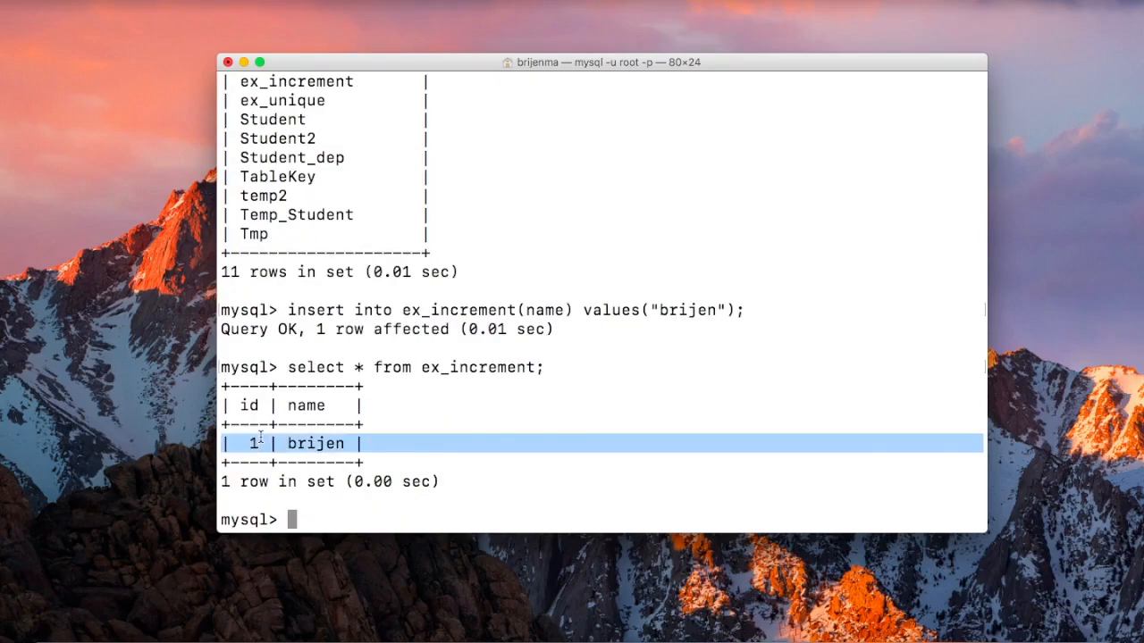
text(select * from ex_increment;)
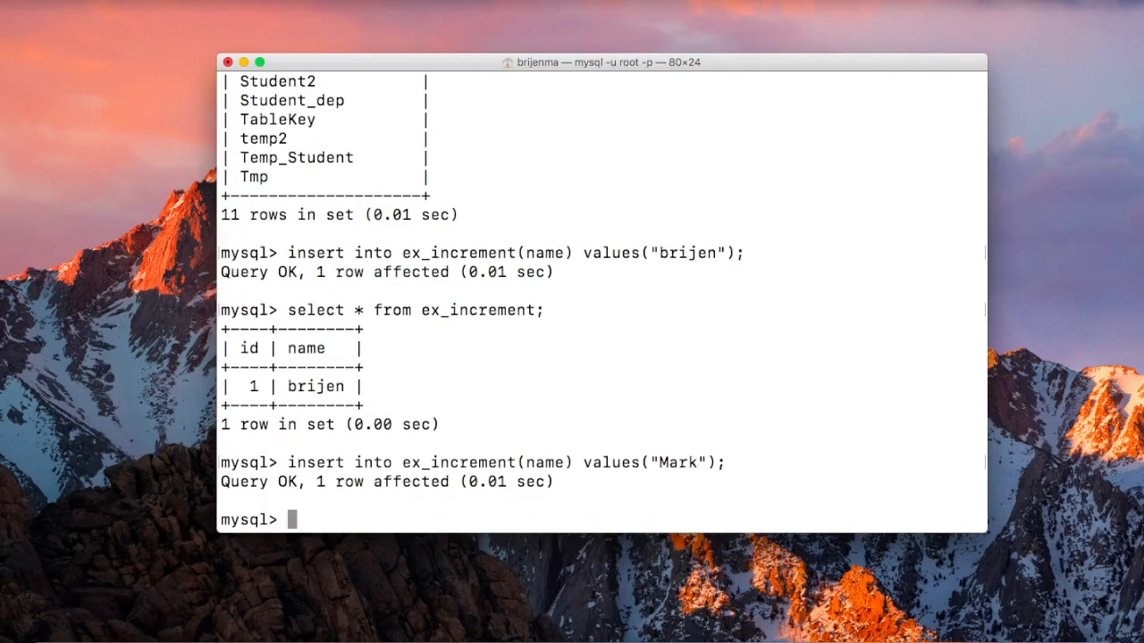
Step: Select all from ex_increment showing ids 1 and 2, then switch to MySQL Workbench
text(select * from ex_increment;)
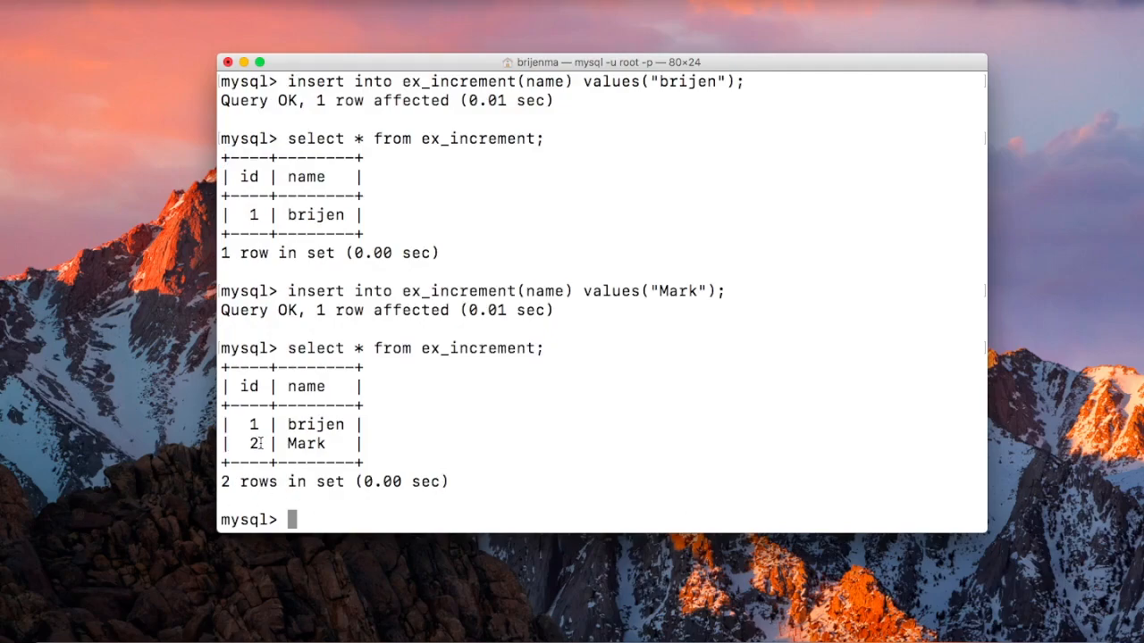
mouse_move(544, 468)
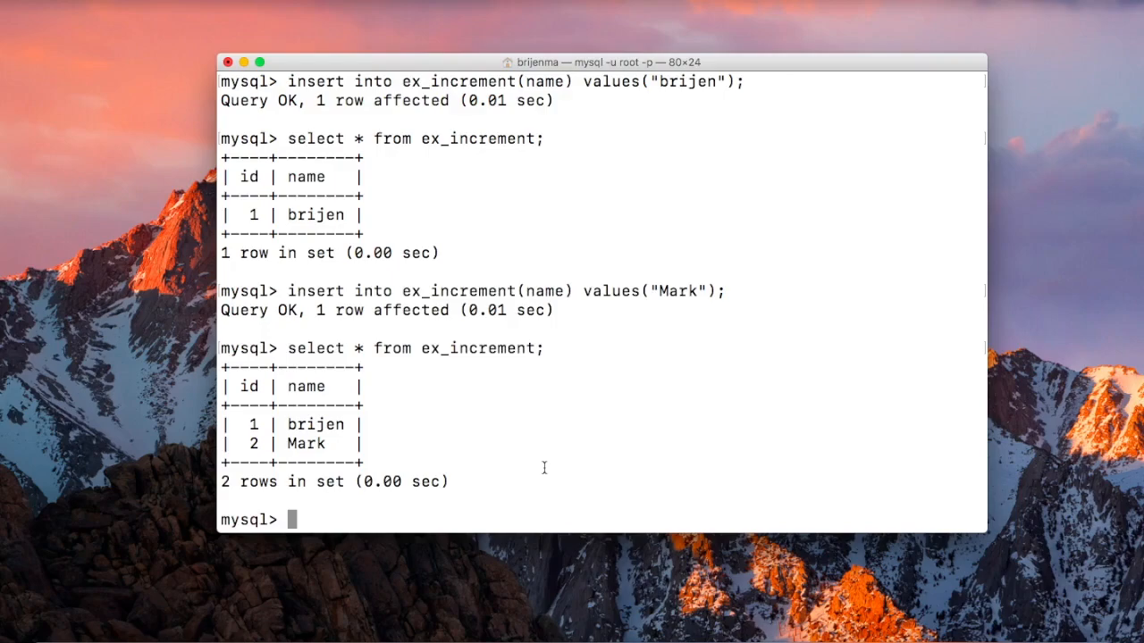
click(228, 62)
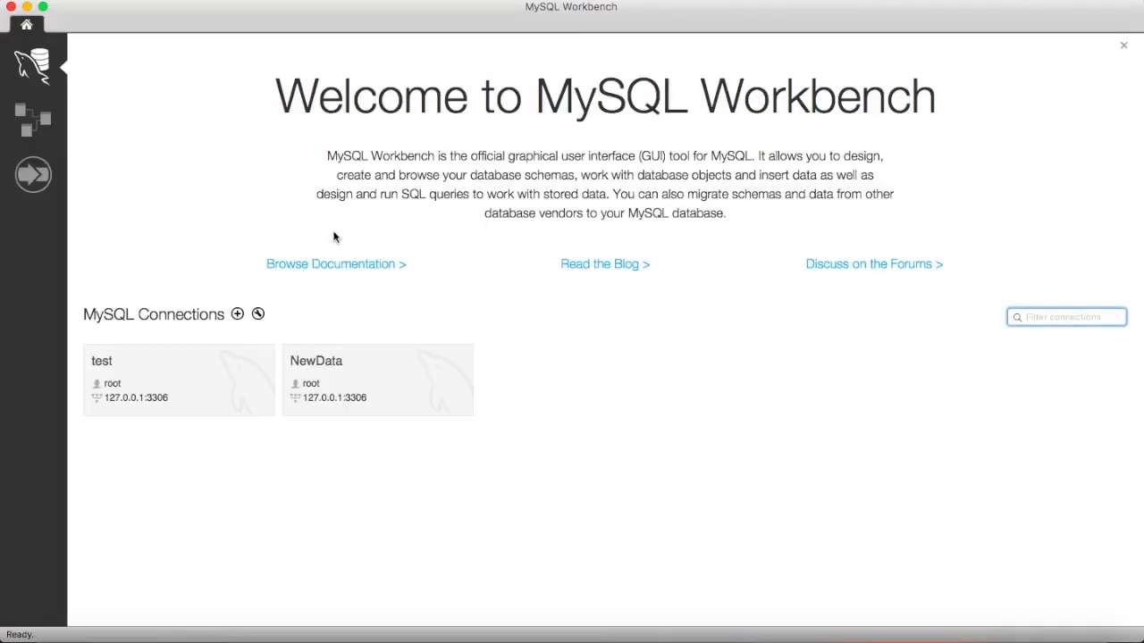
Step: Double-click the NewData connection tile on the Workbench welcome screen
double_click(378, 380)
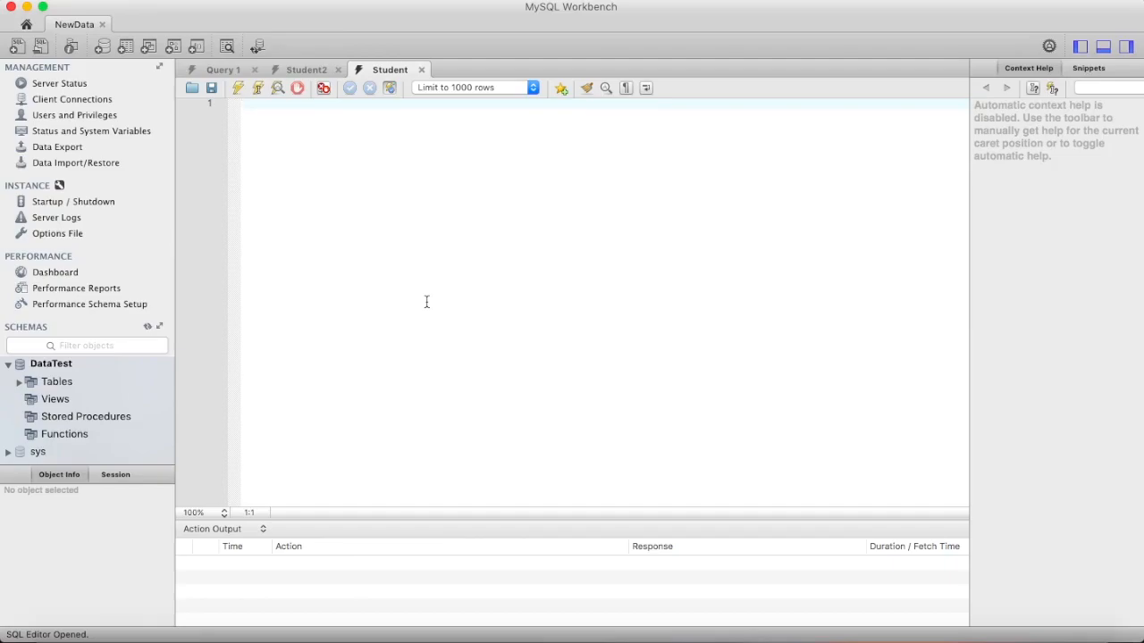
Step: Execute alter table ex_increment auto_increment=100 in the SQL editor
text(alter tabl)
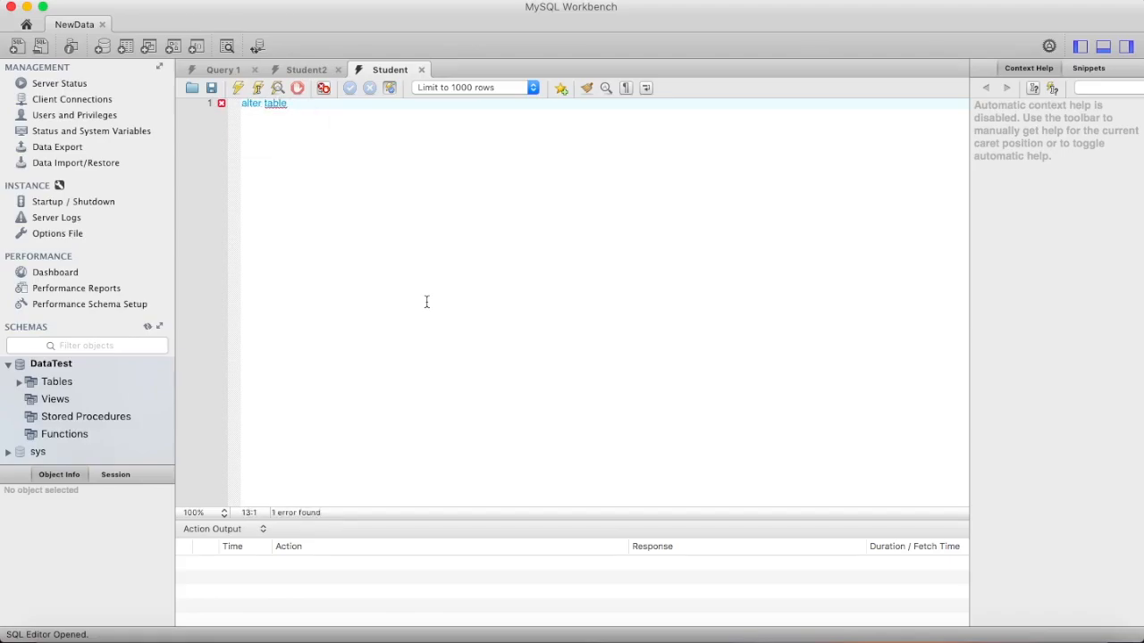
text(ex_increment)
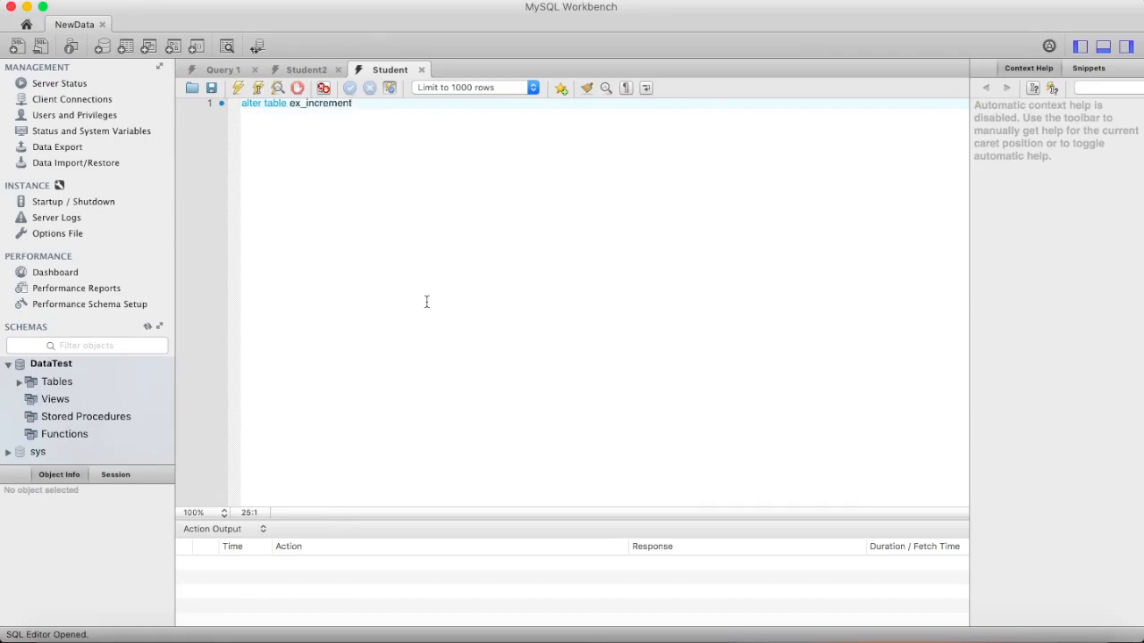
text(AUT)
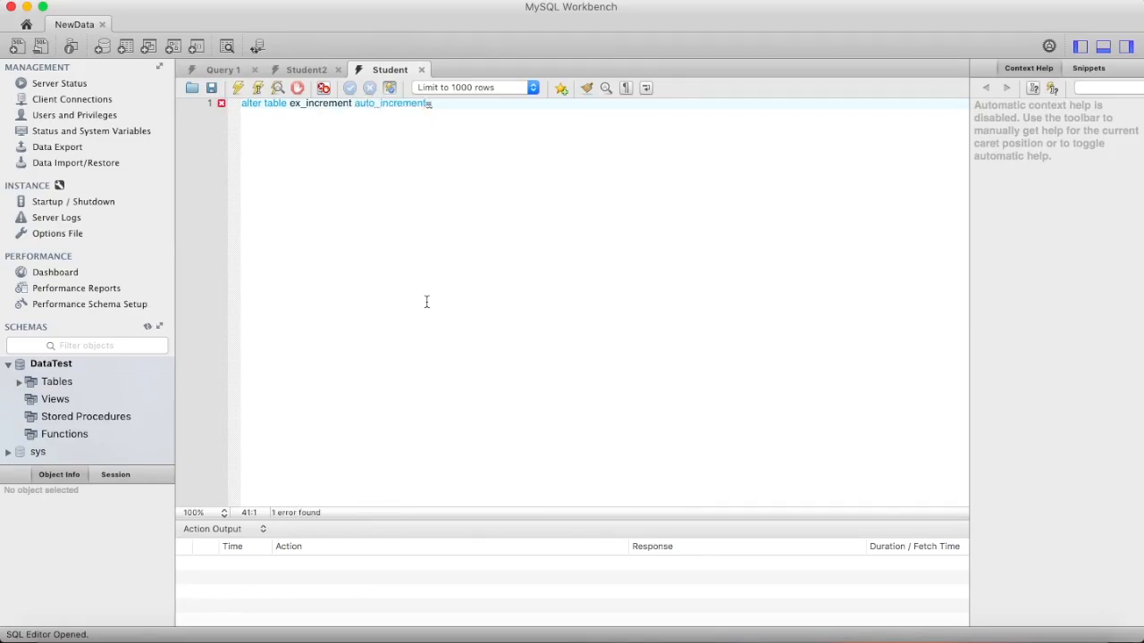
text(=100;)
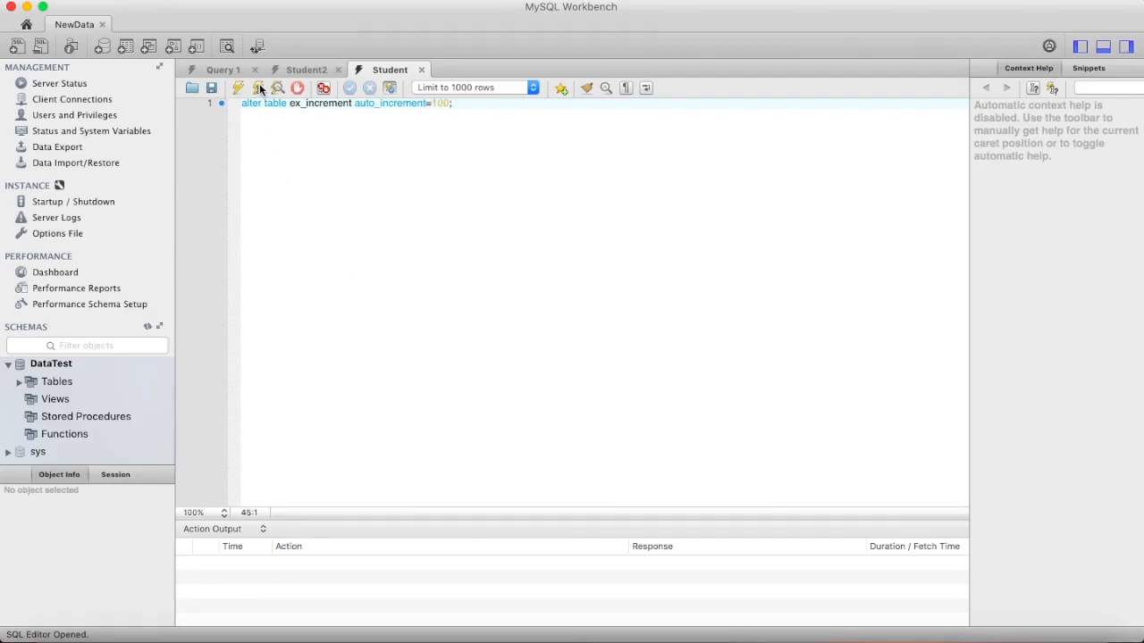
click(238, 87)
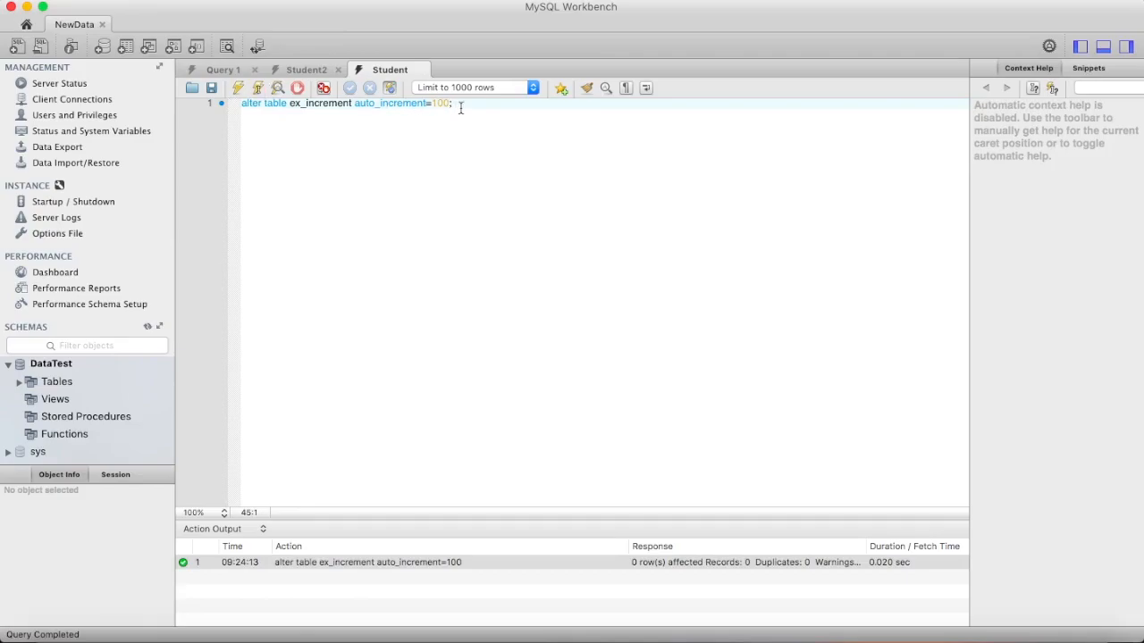
key(enter)
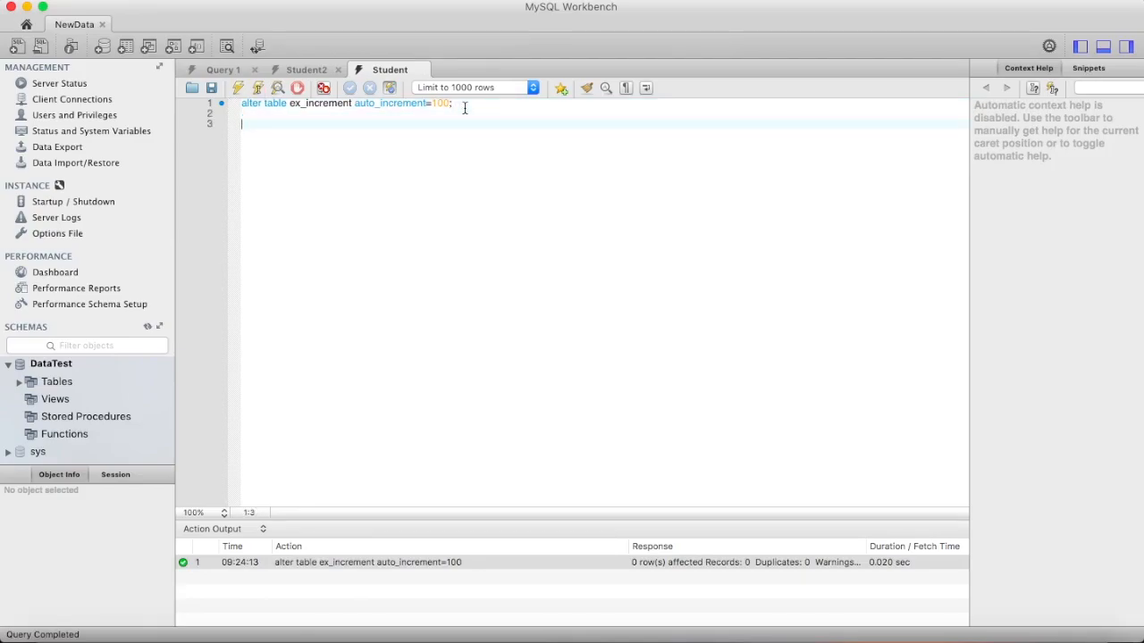
Step: Insert a row named "smith" into ex_increment, then begin a select query
text(insert into)
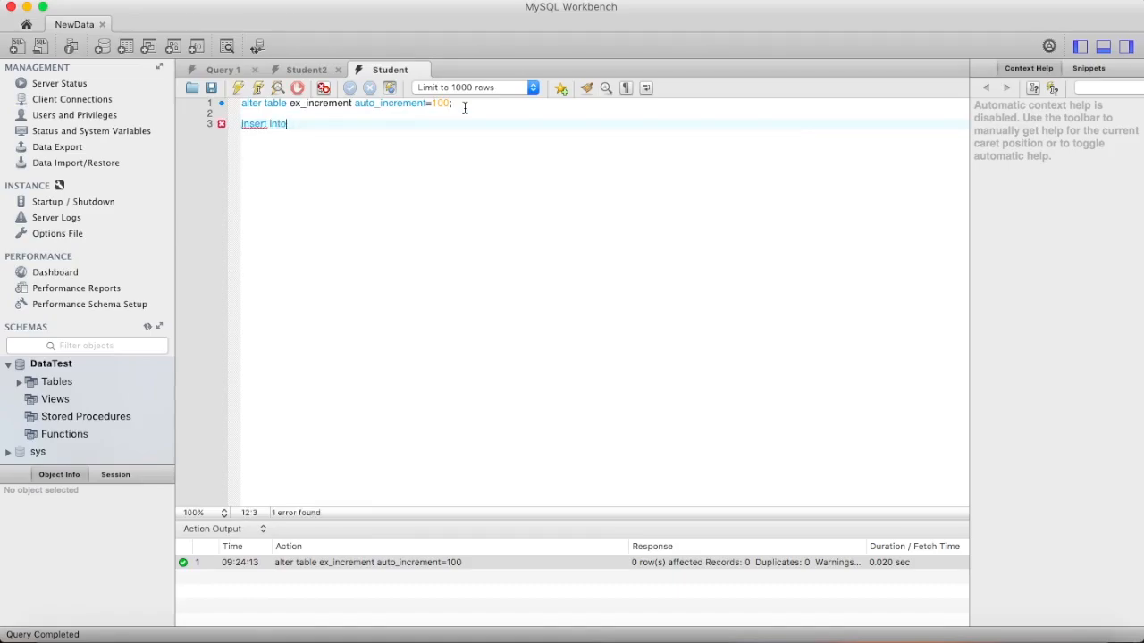
text(ex_increment)
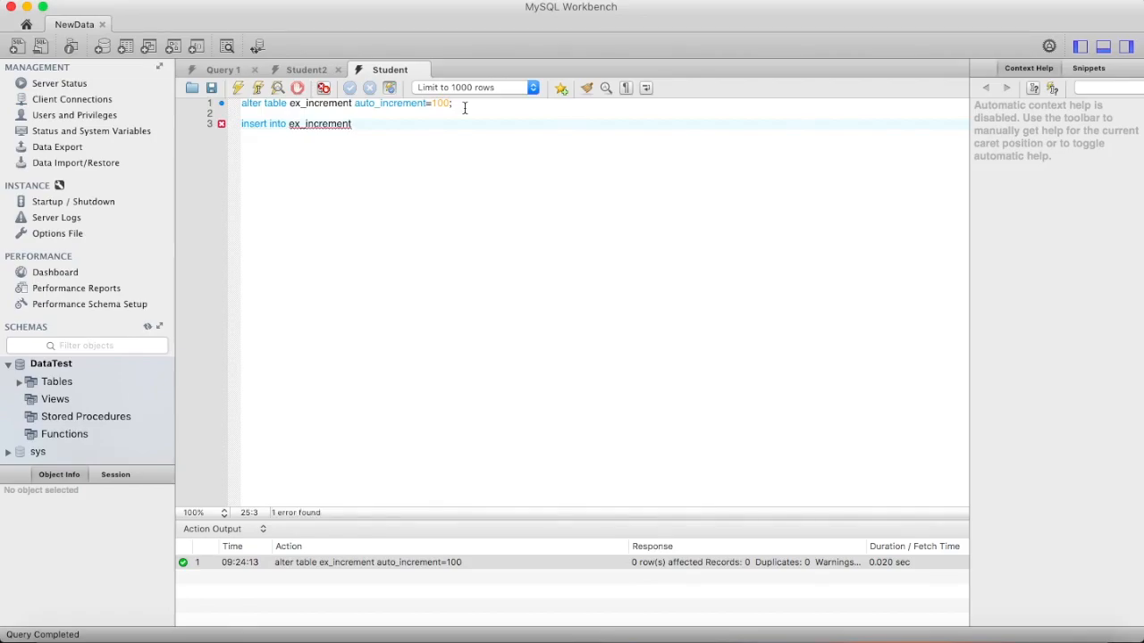
text((nam)
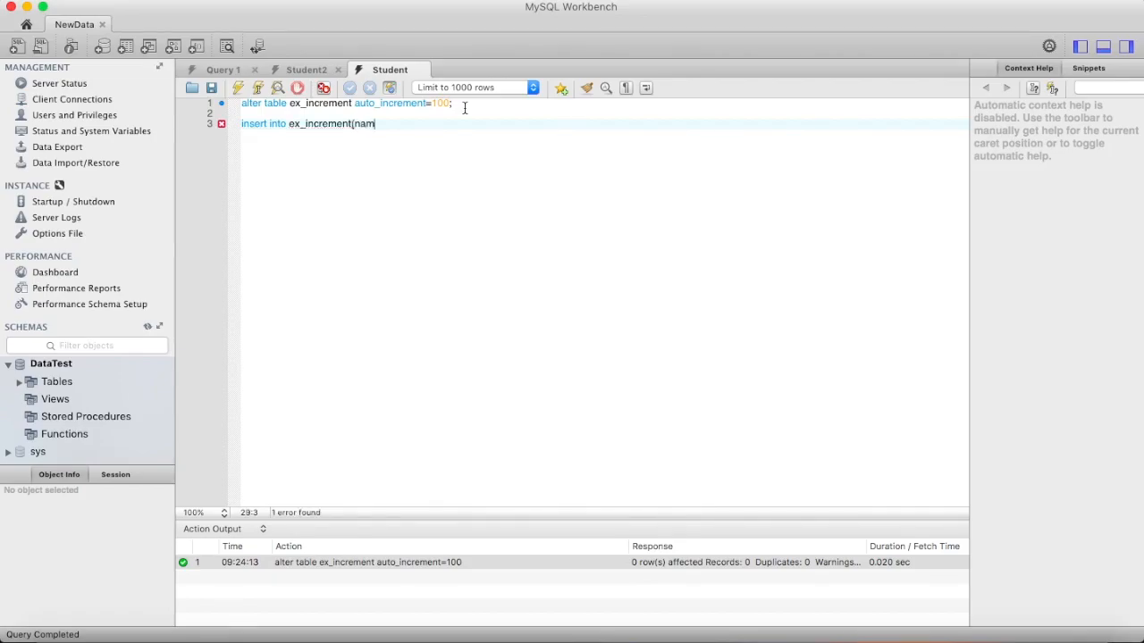
text(e))
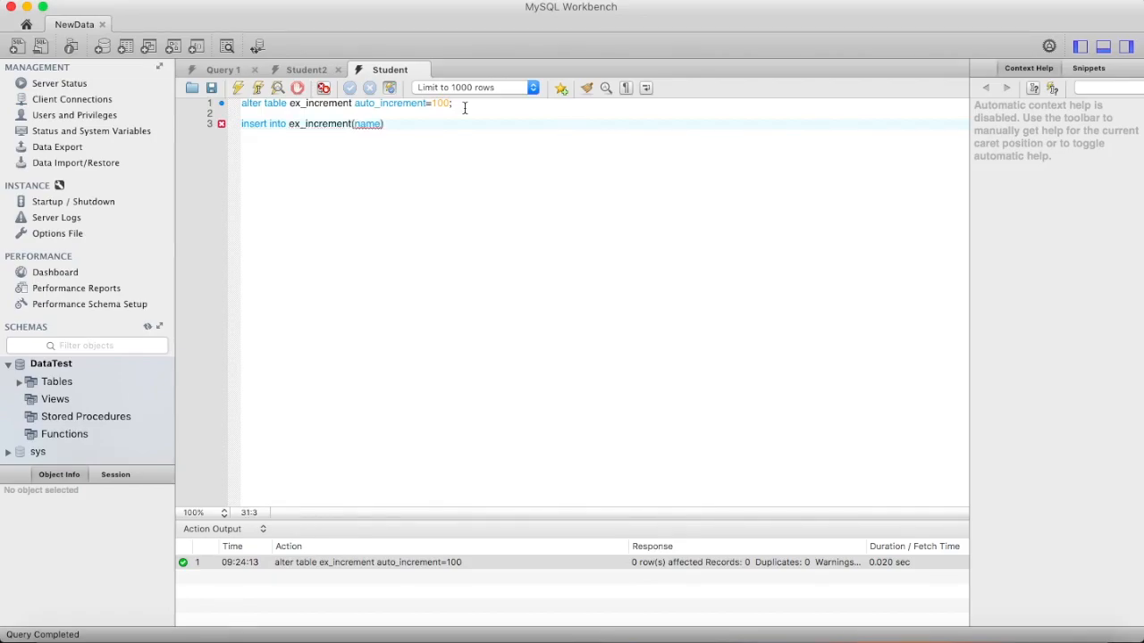
text(val)
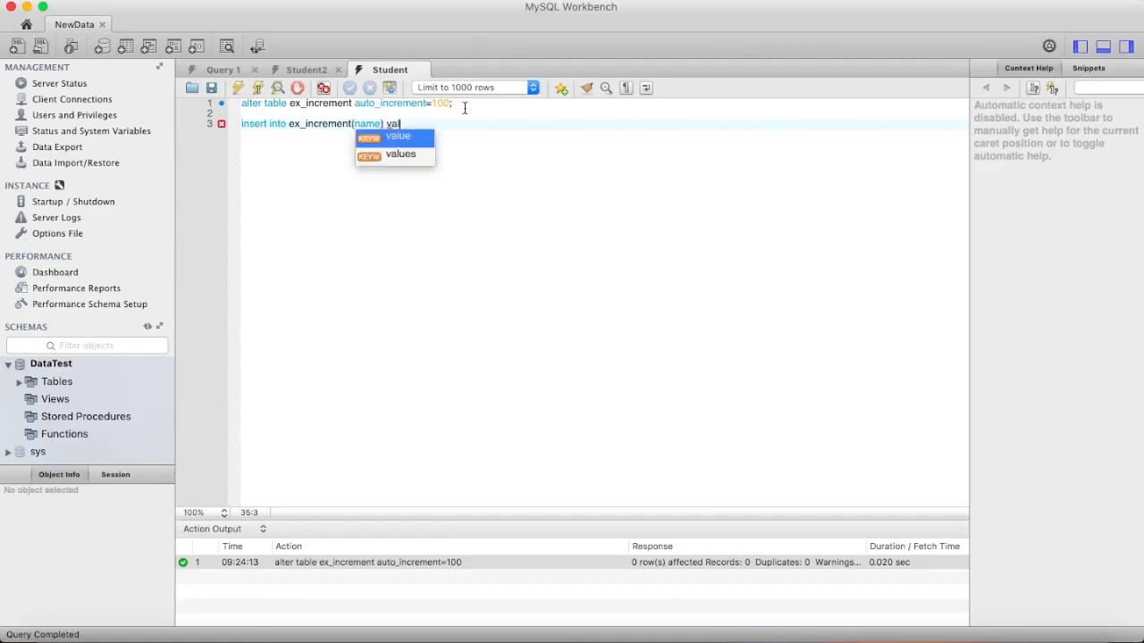
text(values()
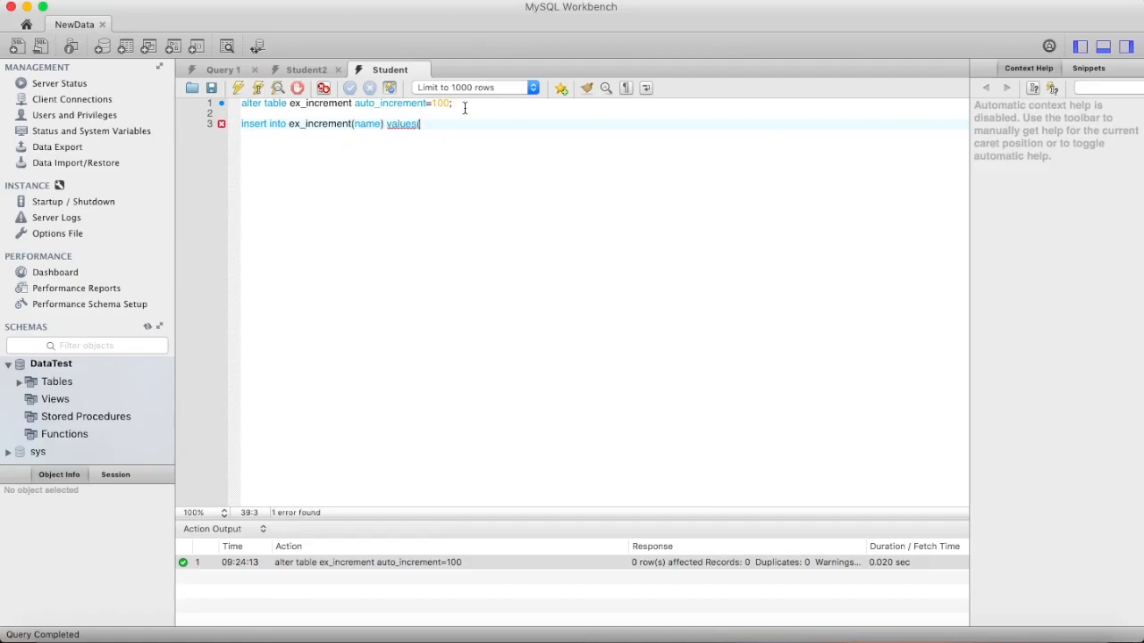
text(()
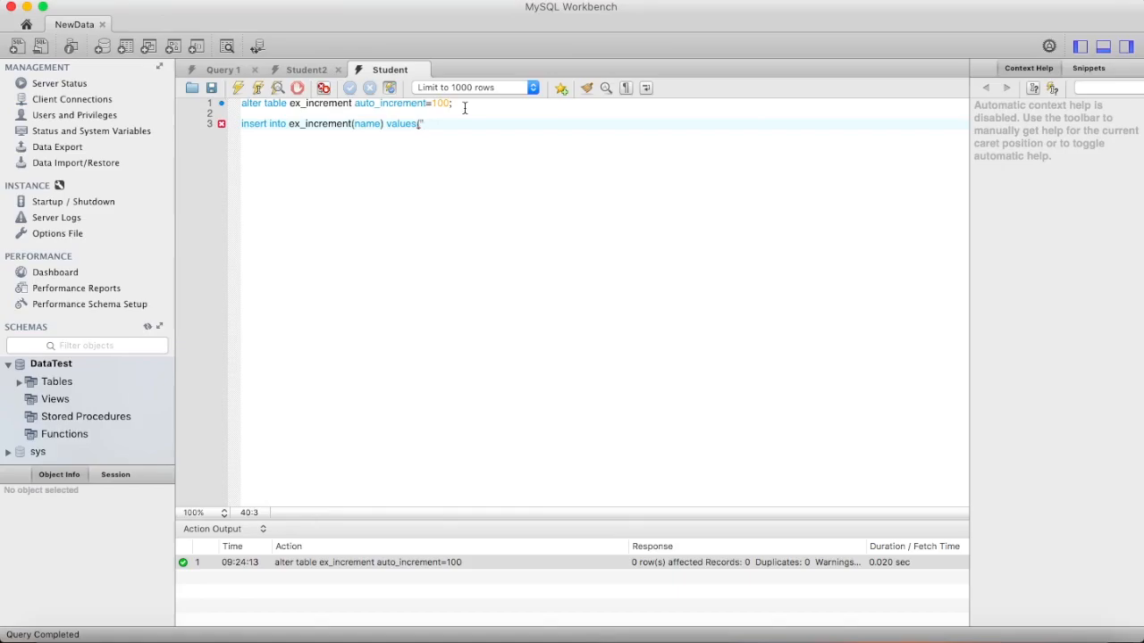
text(smith)
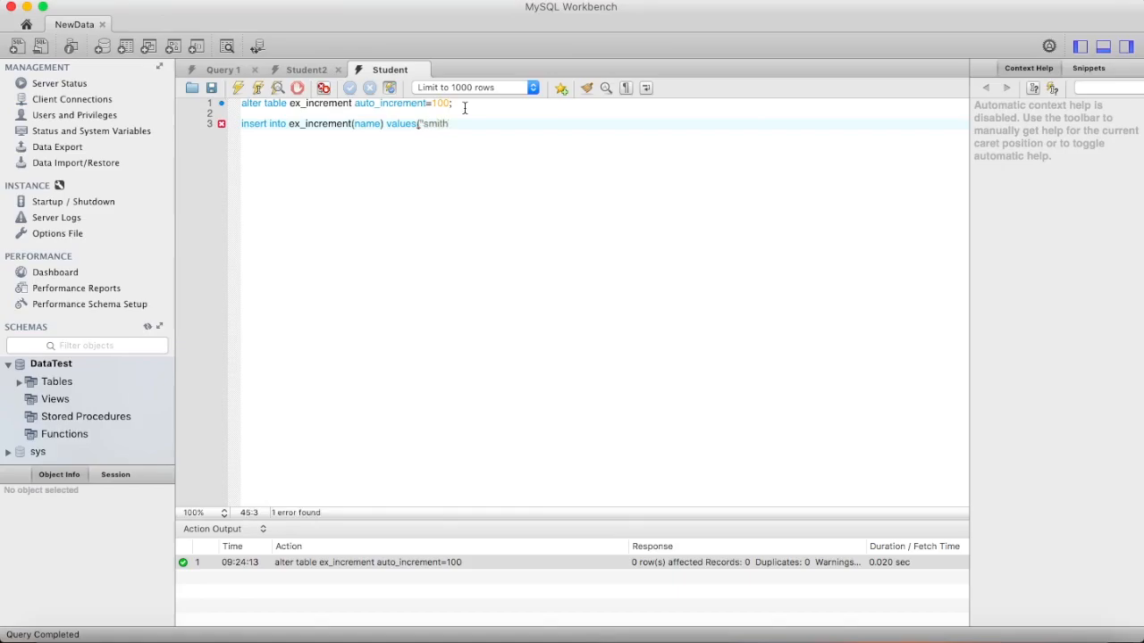
text();)
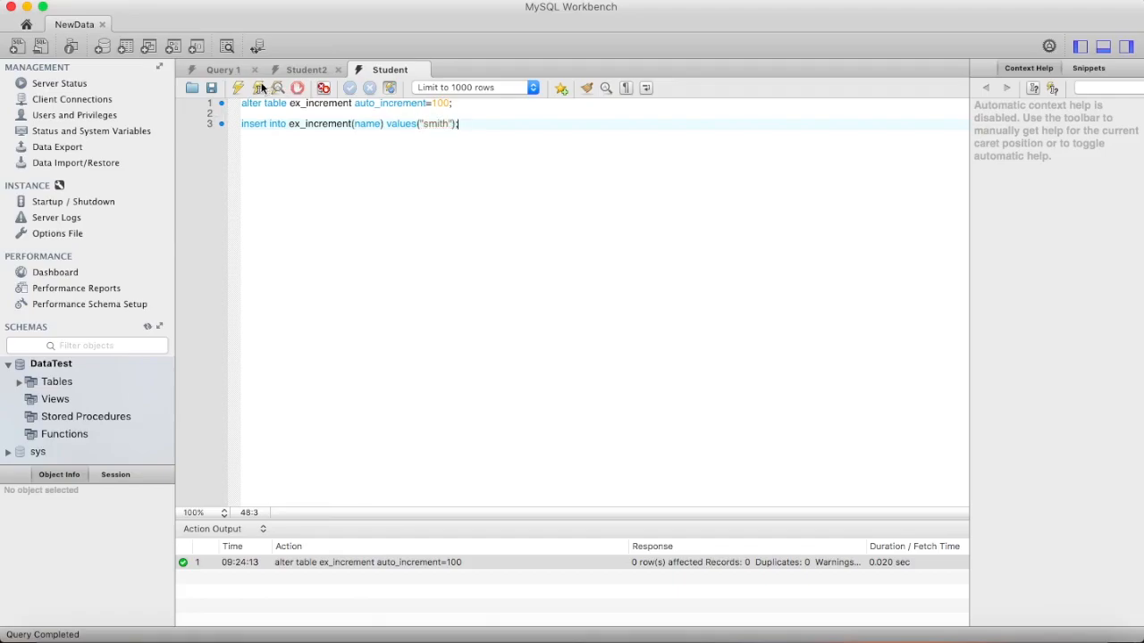
click(258, 88)
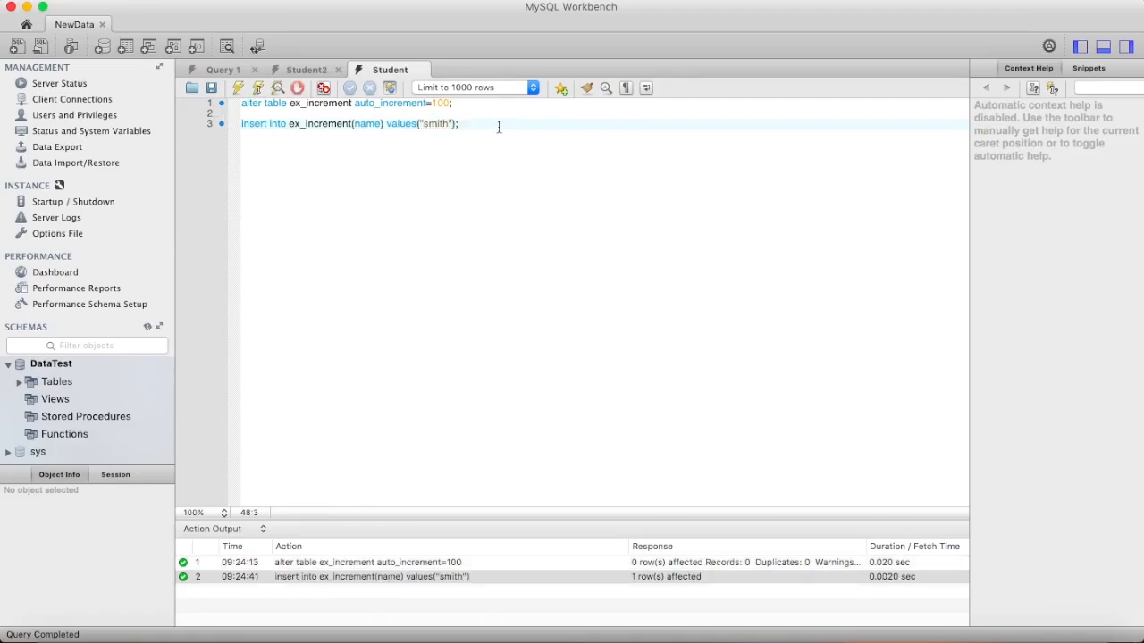
text(select)
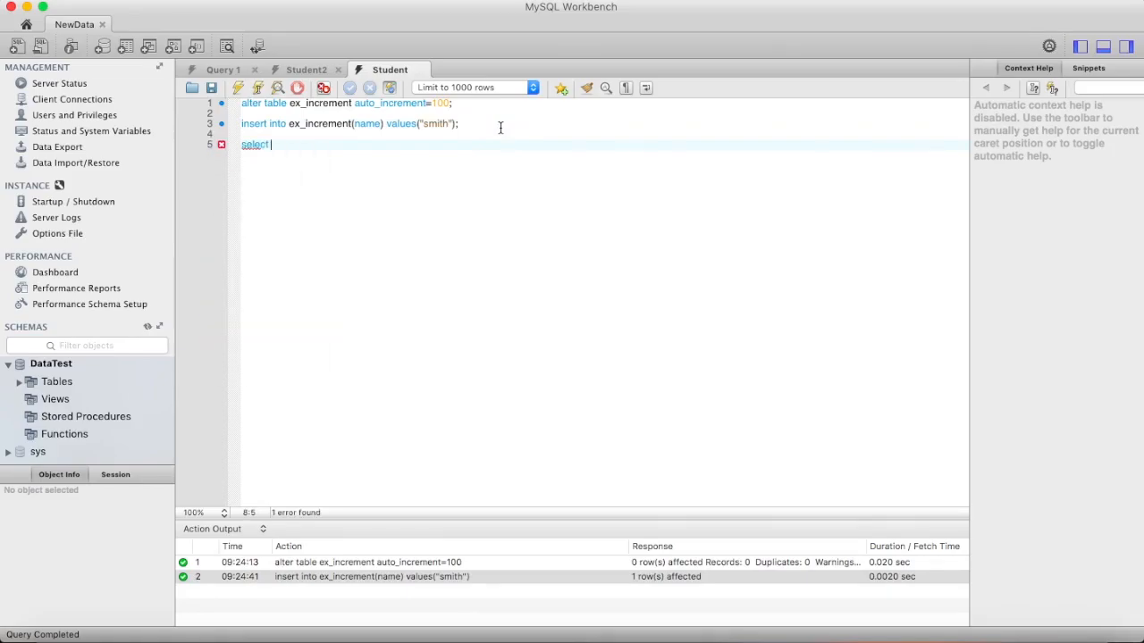
Step: Run select * from ex_increment, showing brijen 1, Mark 2 and smith 100
text(* from)
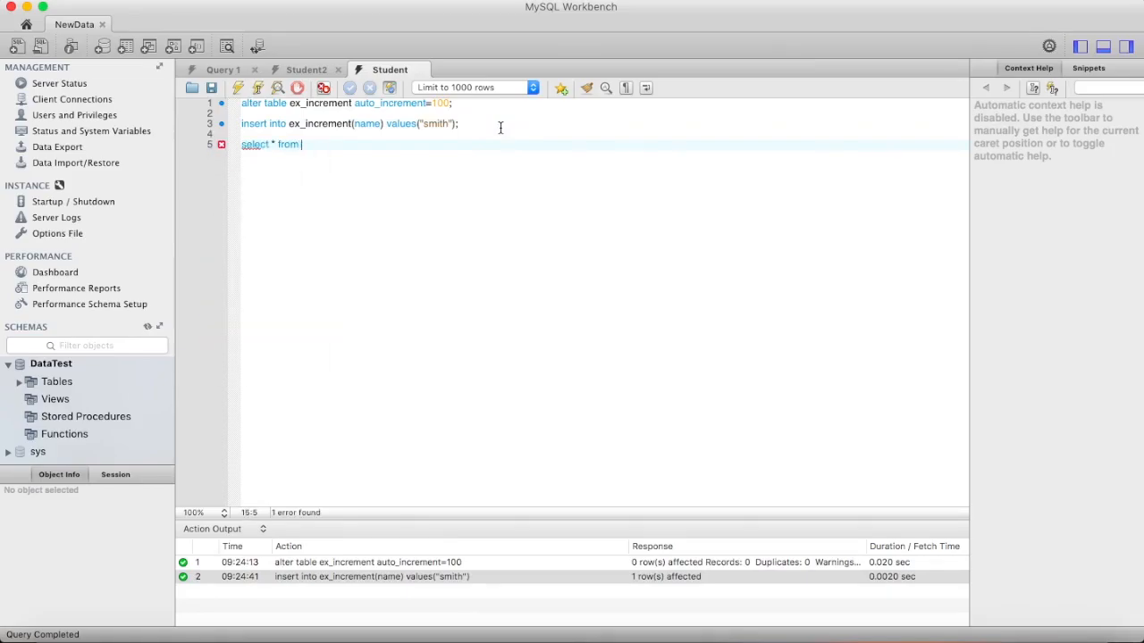
text(ex_increment;)
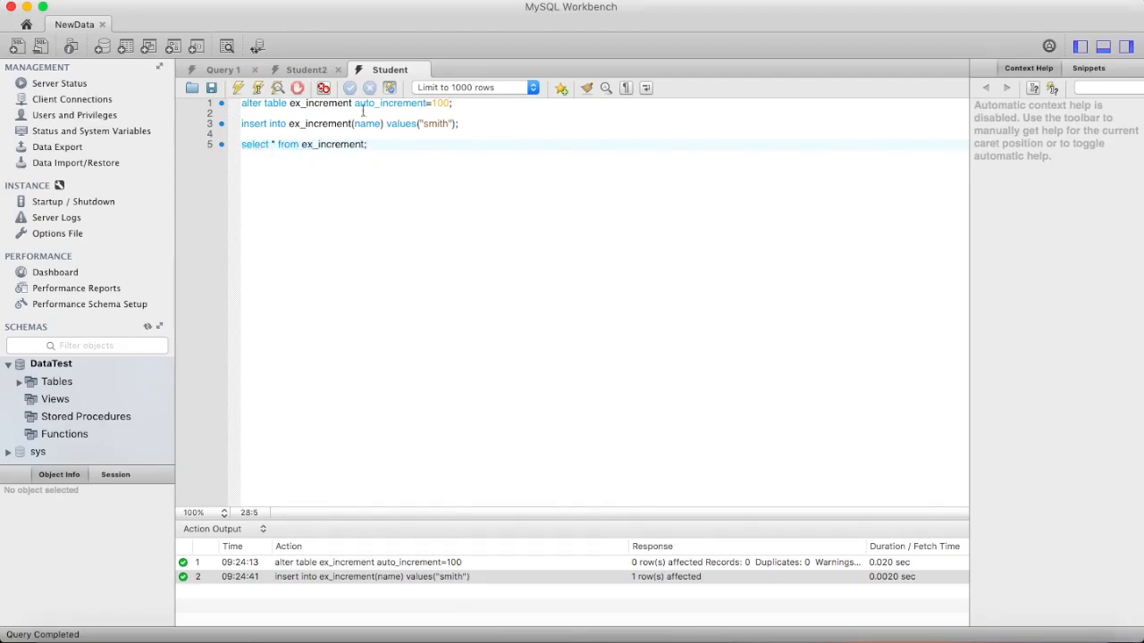
click(238, 88)
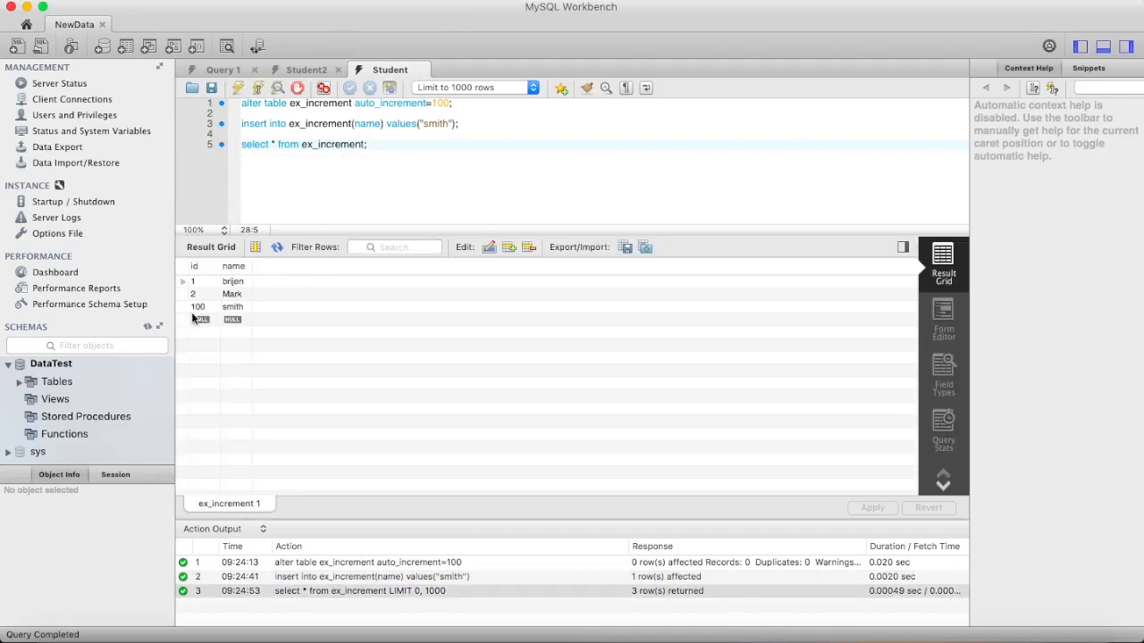
mouse_move(201, 315)
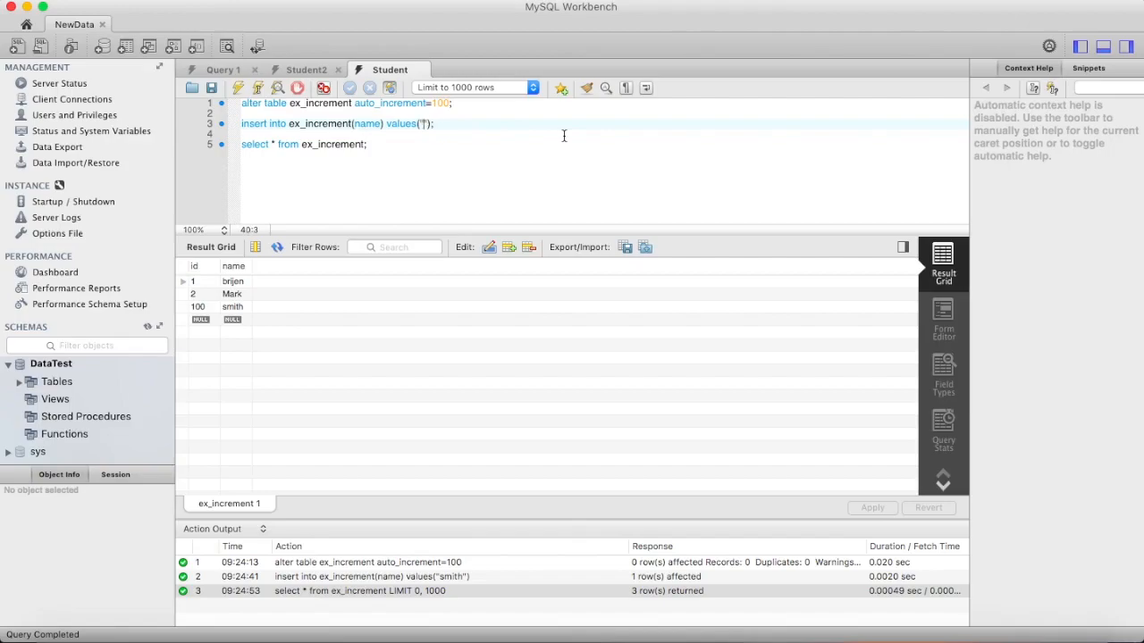
Step: Insert "paper" into ex_increment and re-run the select, showing it with id 101
text(pa)
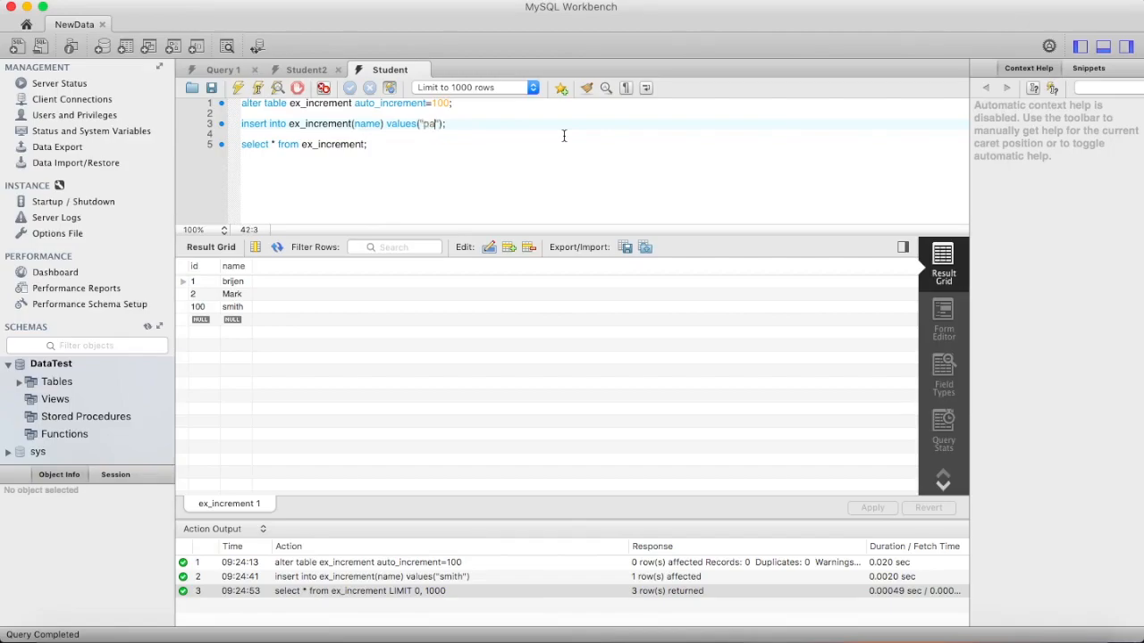
text(per)
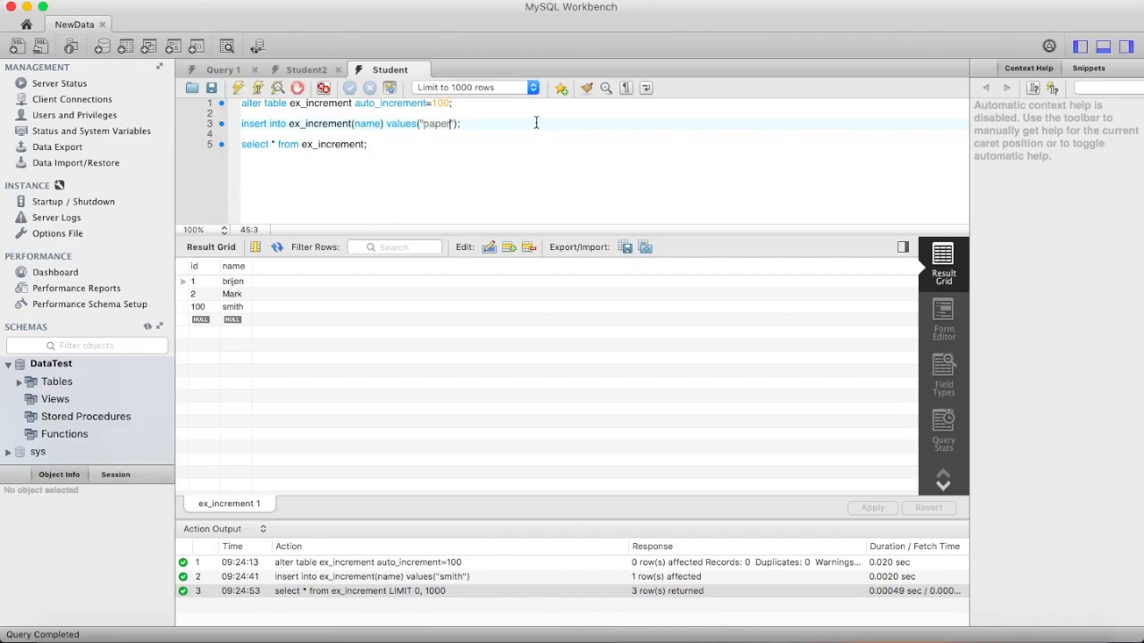
click(298, 87)
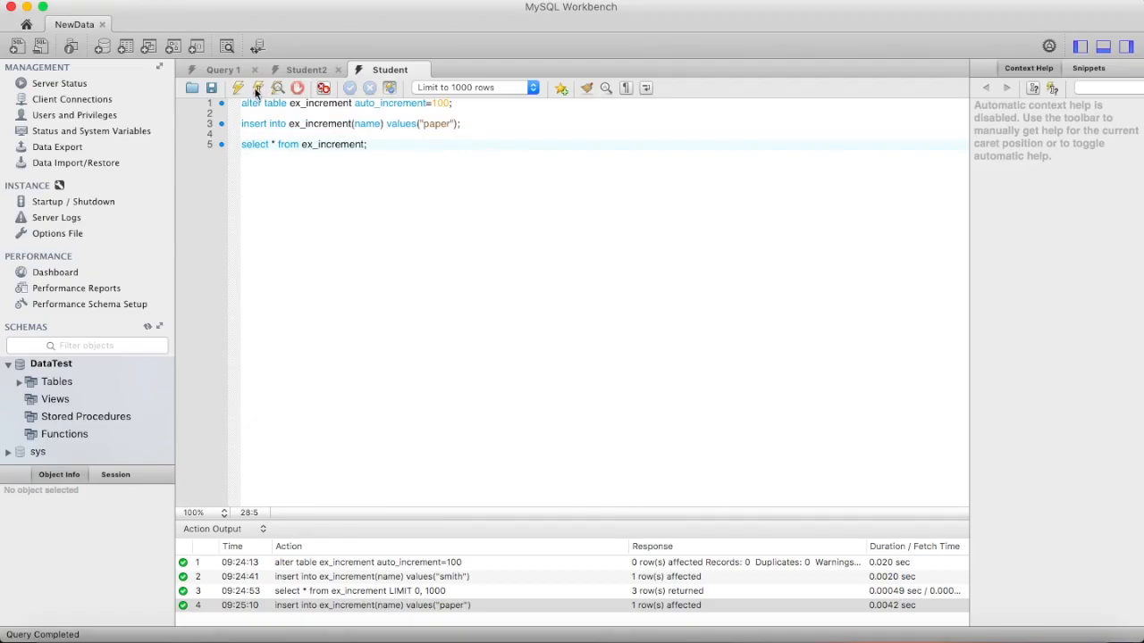
click(259, 87)
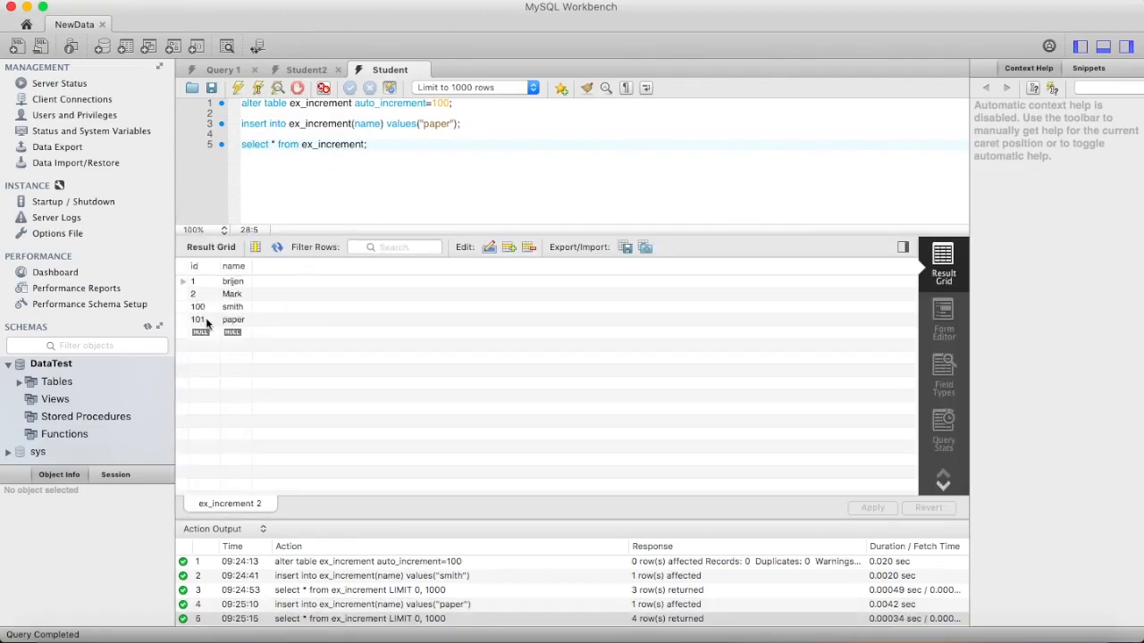